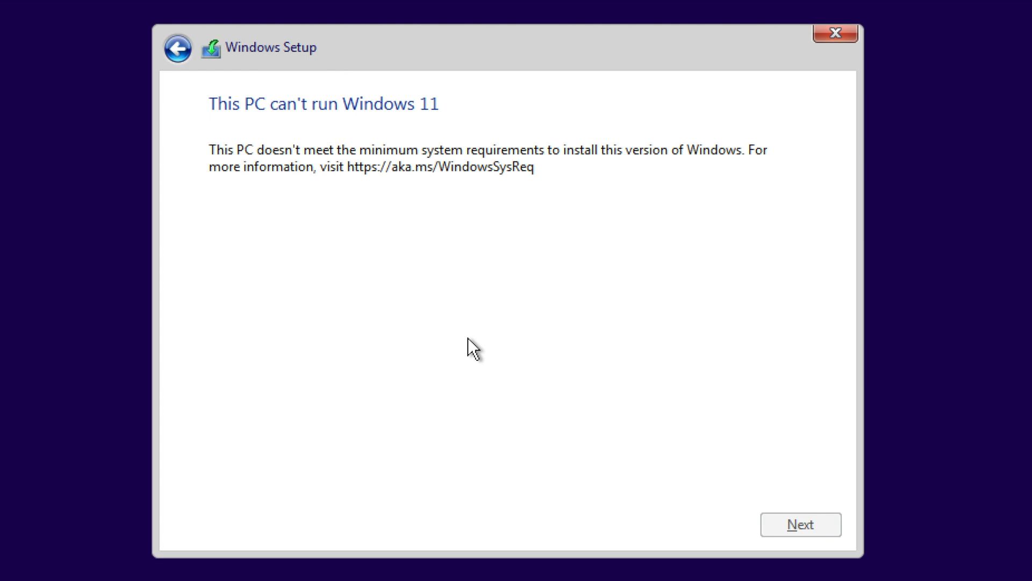
mouse_move(464, 347)
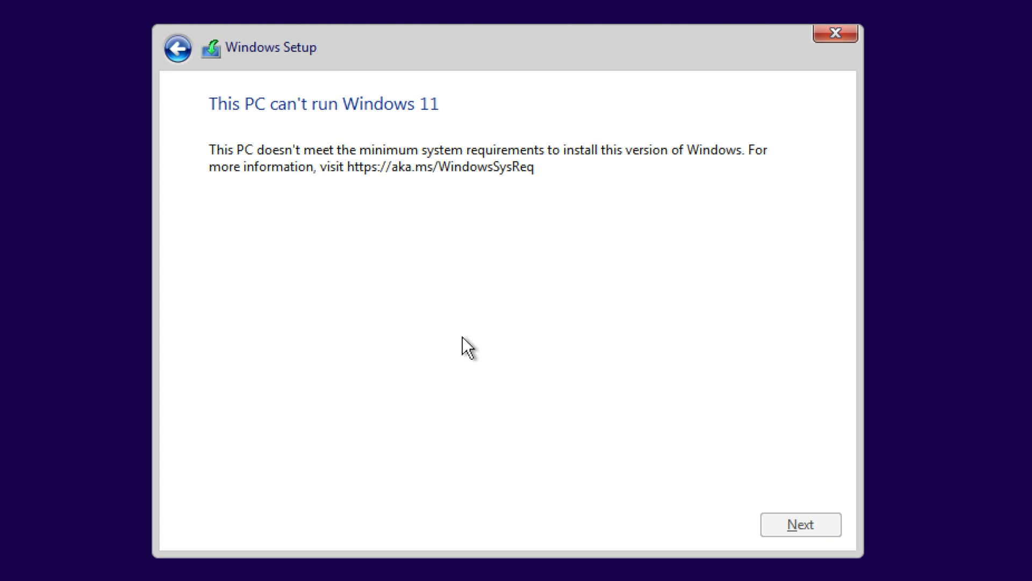
mouse_move(235, 120)
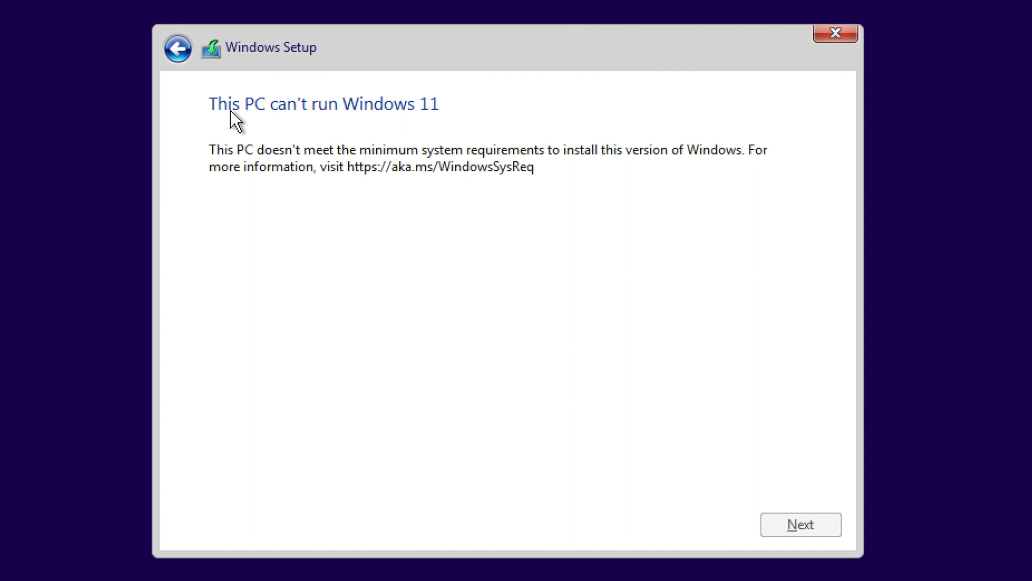
mouse_move(361, 240)
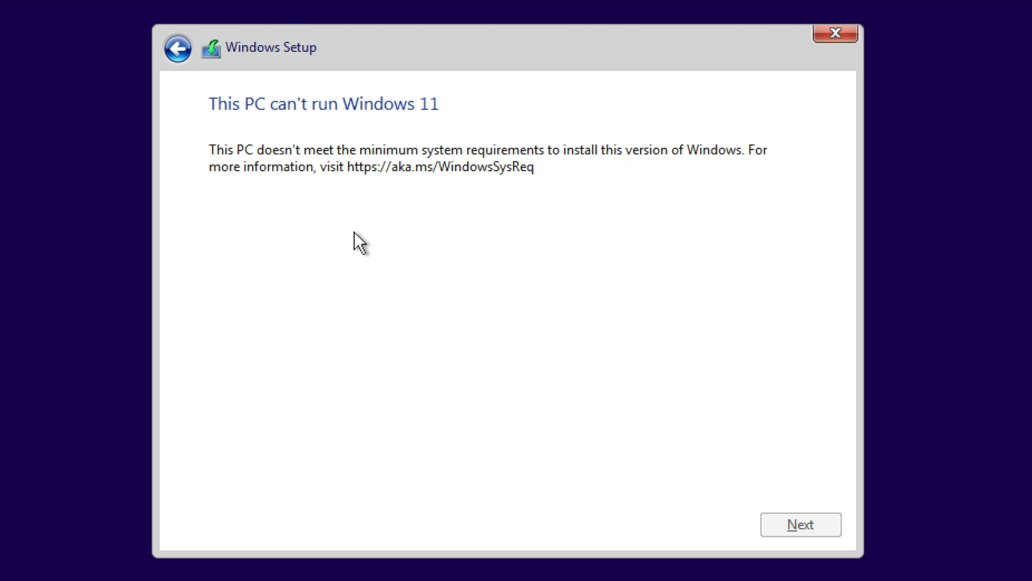
mouse_move(382, 310)
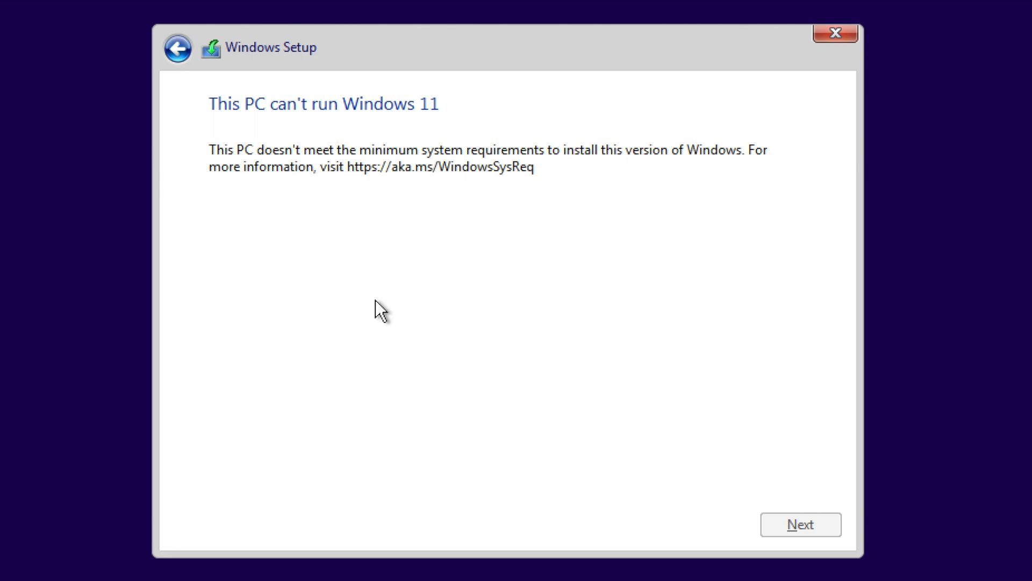
mouse_move(461, 324)
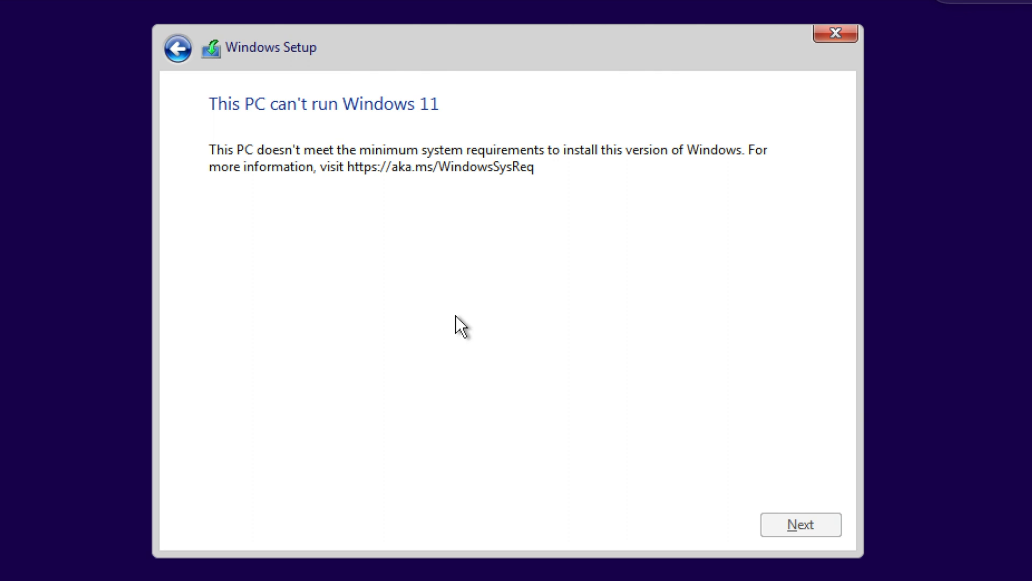
mouse_move(437, 302)
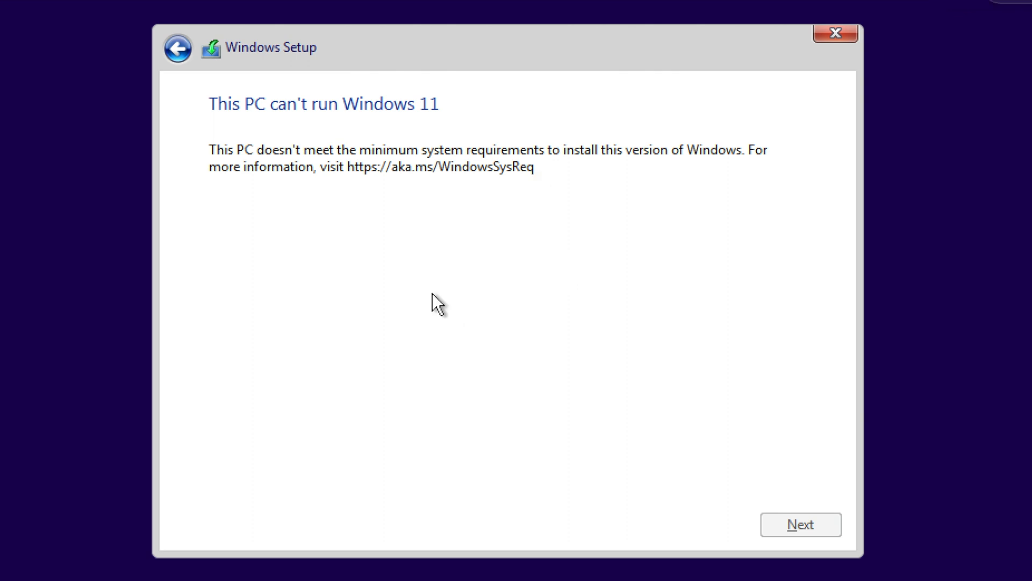
mouse_move(476, 297)
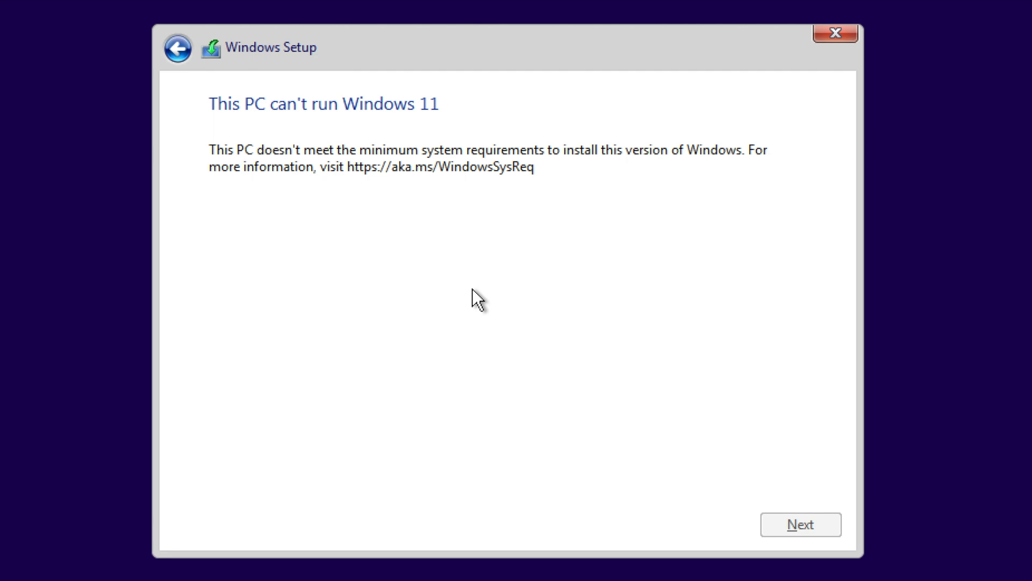
mouse_move(495, 251)
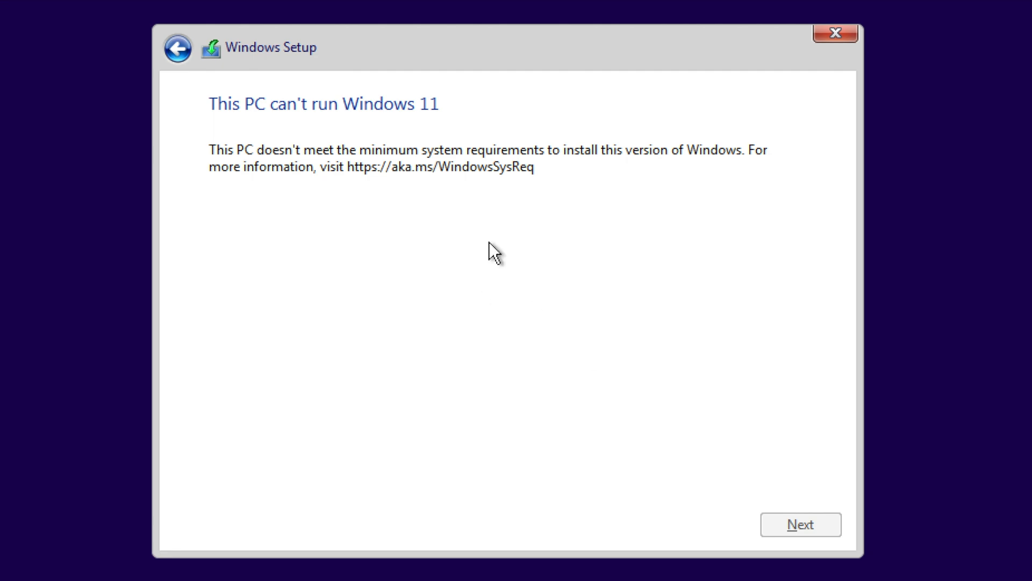
mouse_move(485, 241)
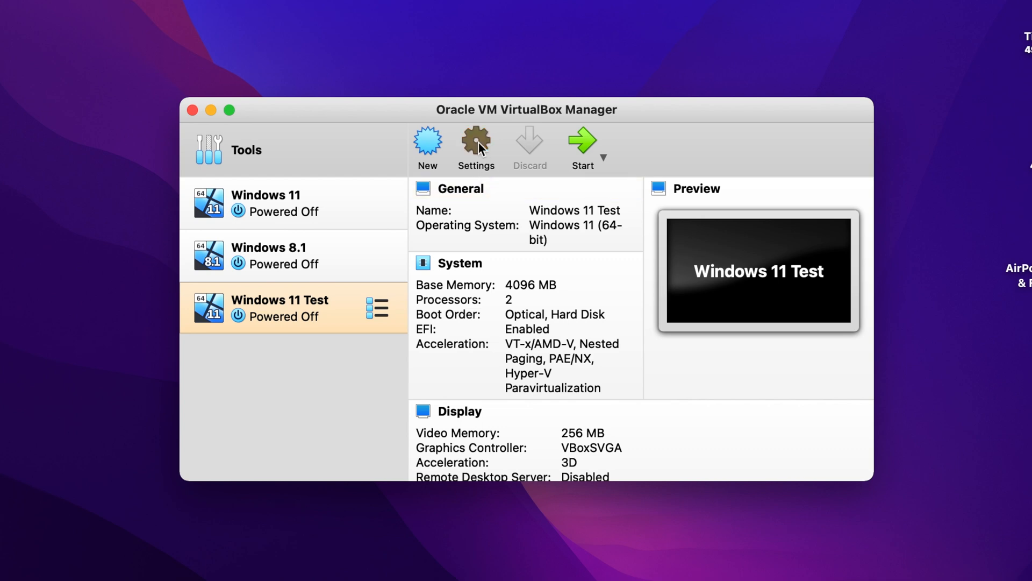
- Open Windows 11 Test's General settings, showing Microsoft Windows, Windows 11 (64-bit)
click(476, 141)
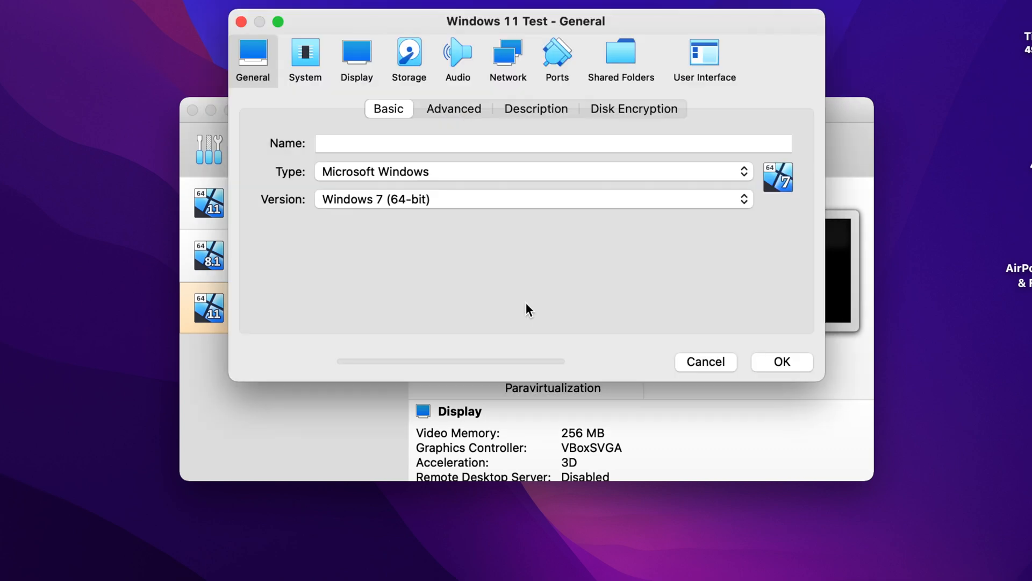
text(Windows 11 Test)
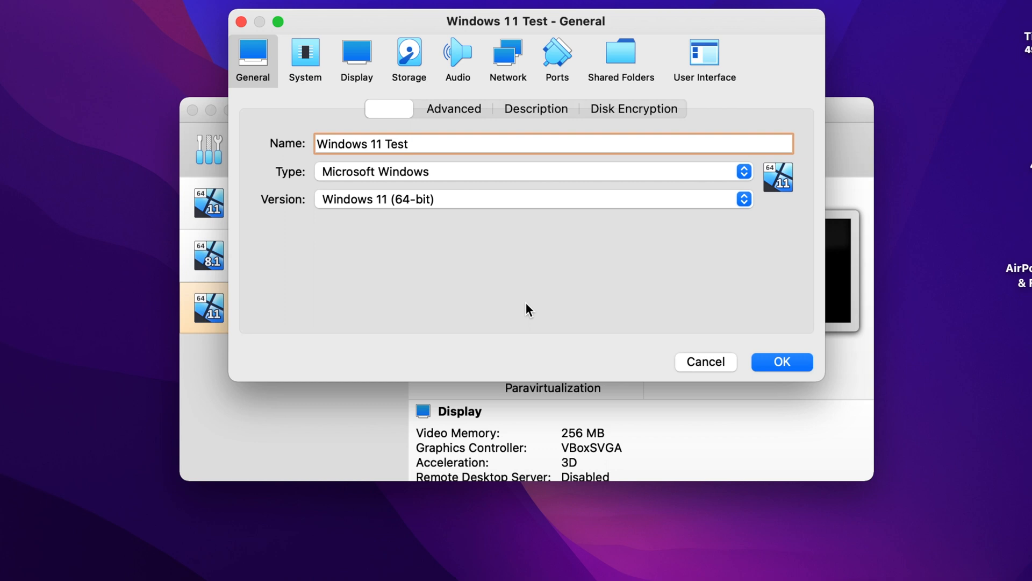
mouse_move(329, 106)
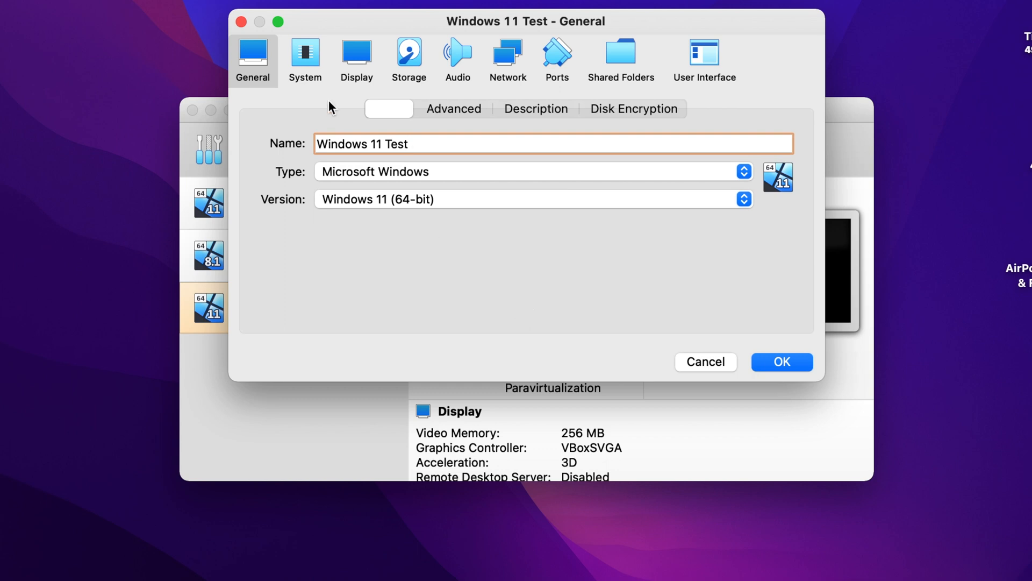
mouse_move(305, 59)
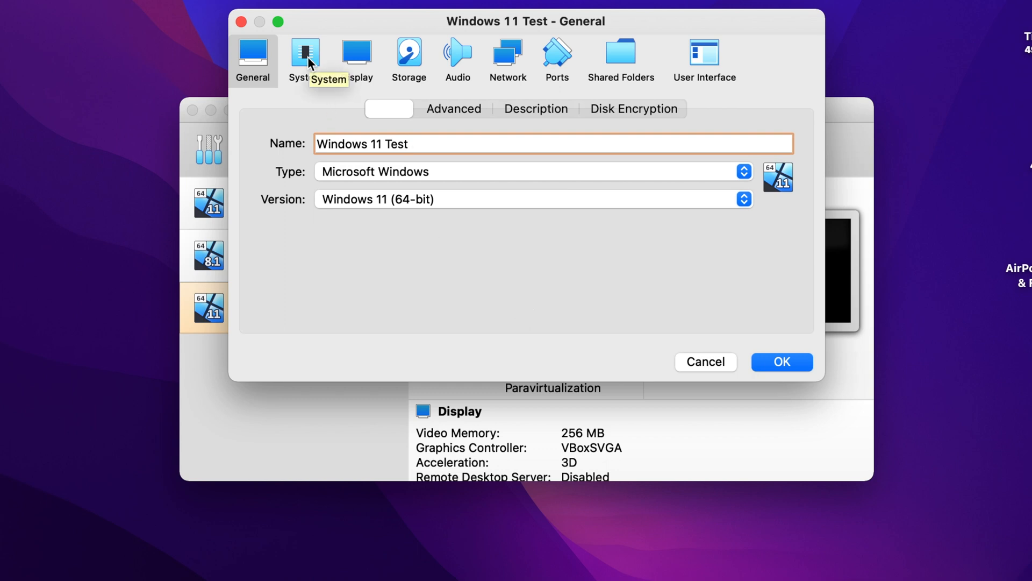
- Review the System page: 4096 MB memory, optical-then-disk boot order, EFI enabled
click(305, 55)
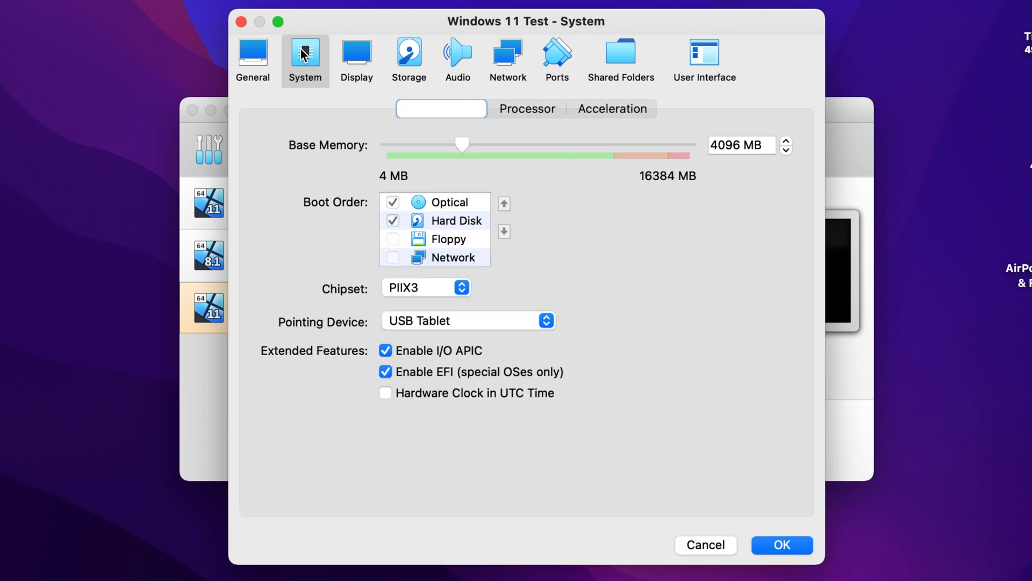
mouse_move(812, 199)
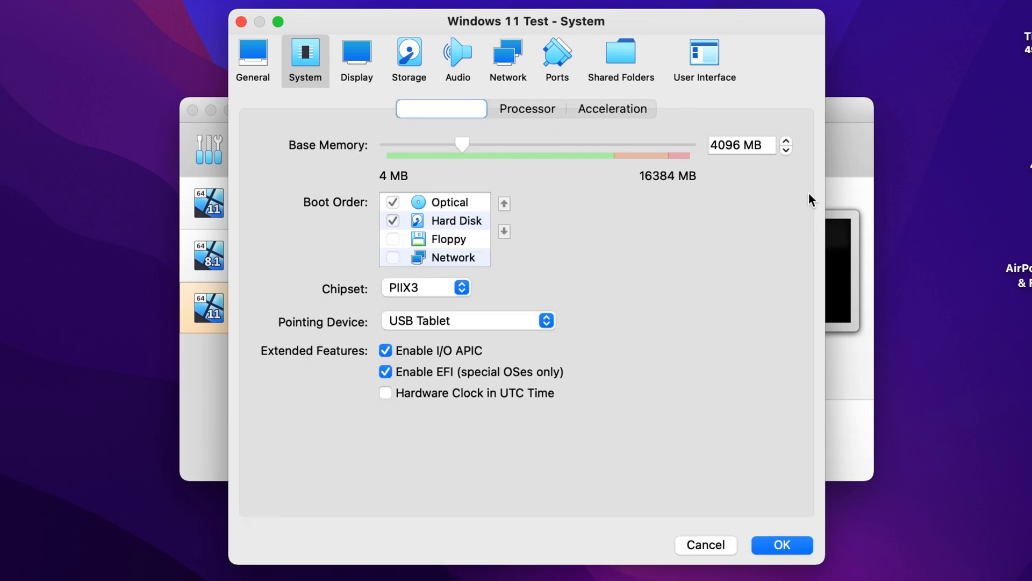
mouse_move(719, 166)
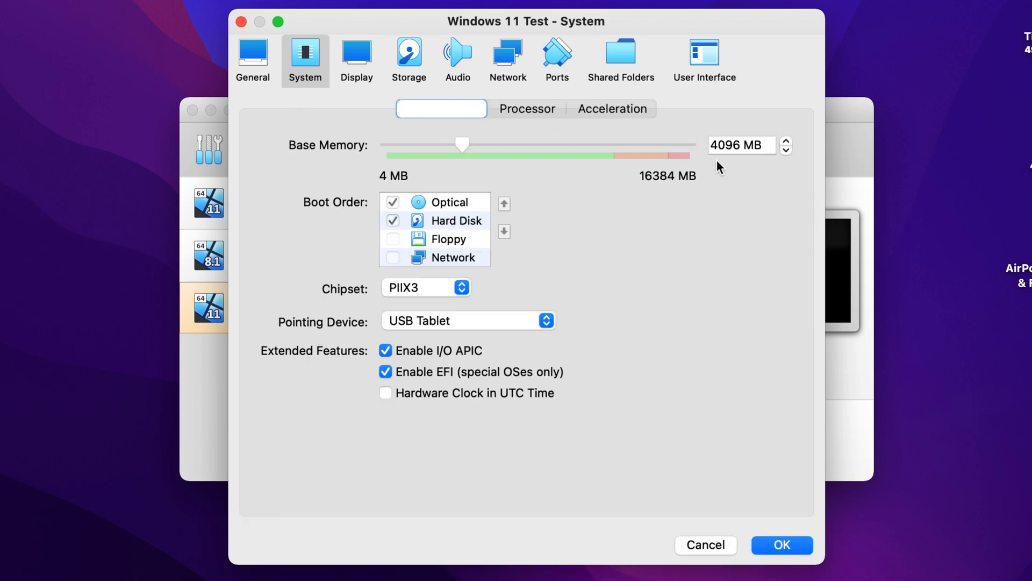
mouse_move(734, 166)
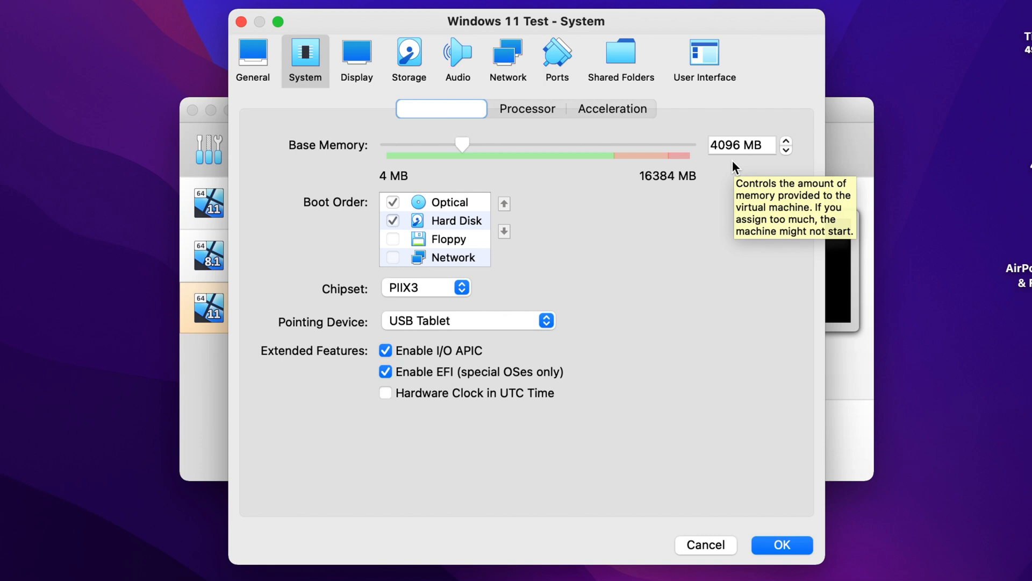
mouse_move(763, 209)
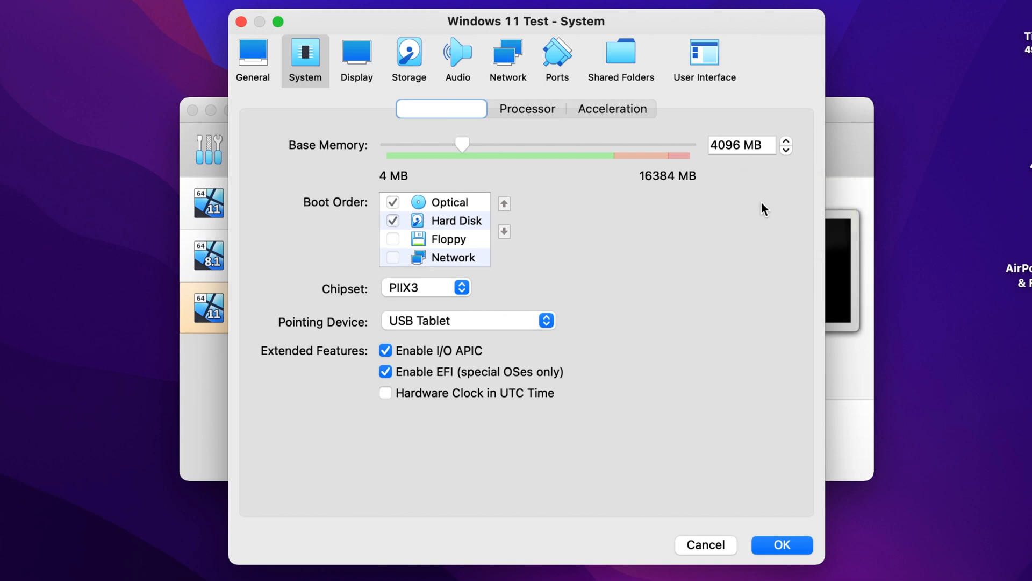
mouse_move(730, 199)
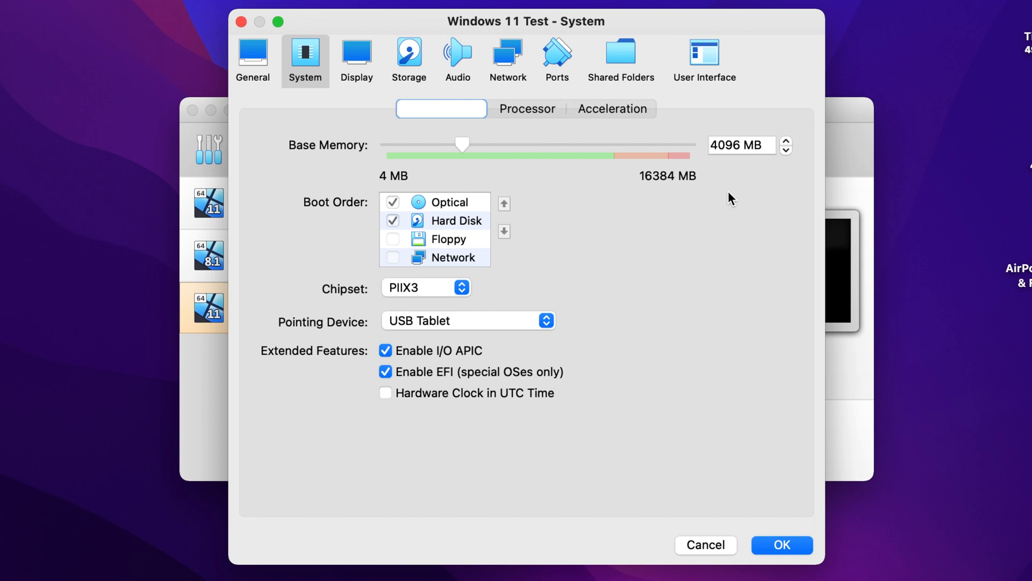
mouse_move(706, 280)
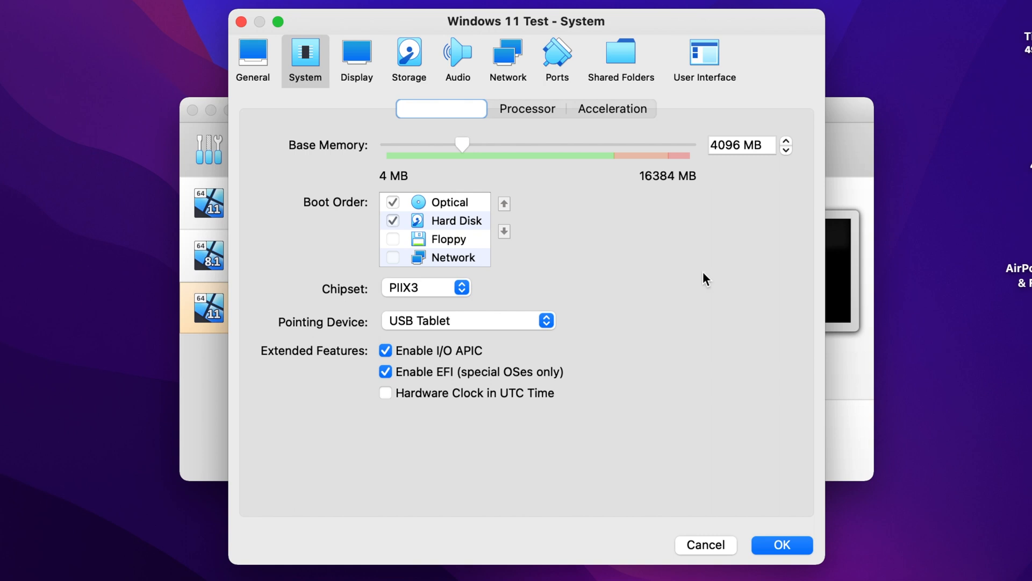
mouse_move(443, 385)
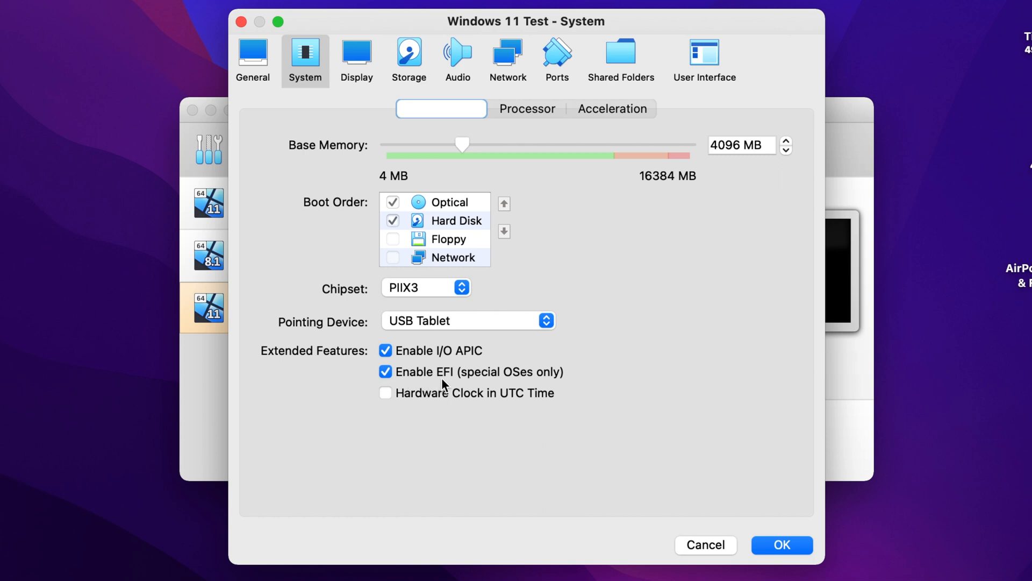
mouse_move(585, 391)
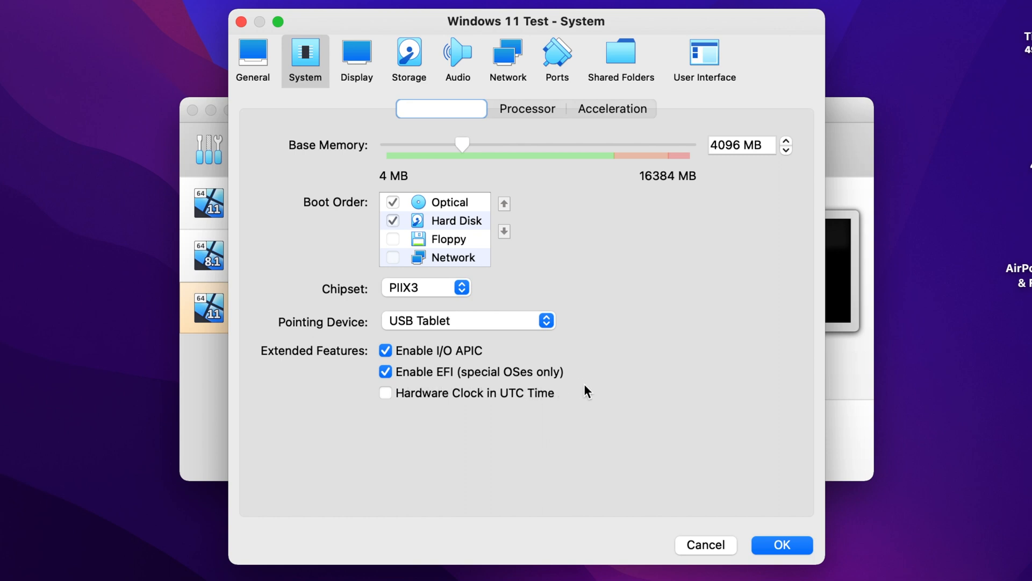
mouse_move(563, 384)
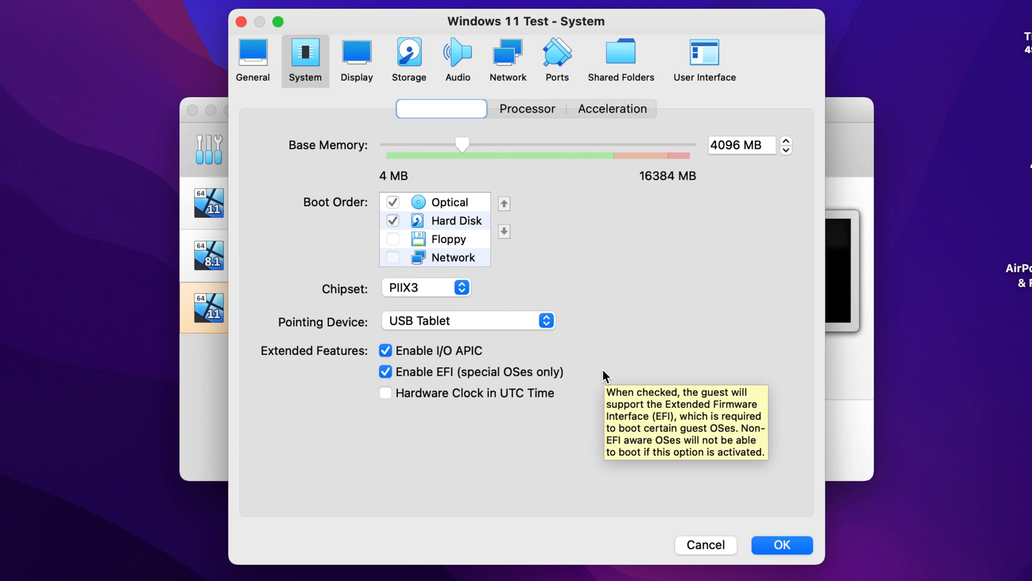
mouse_move(573, 366)
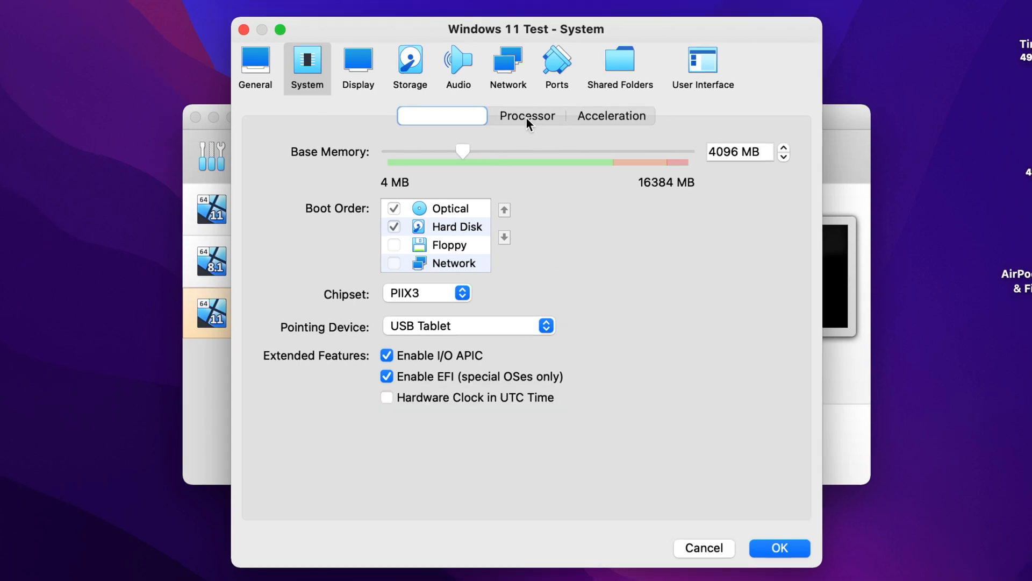
- Review the Processor tab: 2 CPUs, 100% execution cap, PAE/NX enabled
click(527, 116)
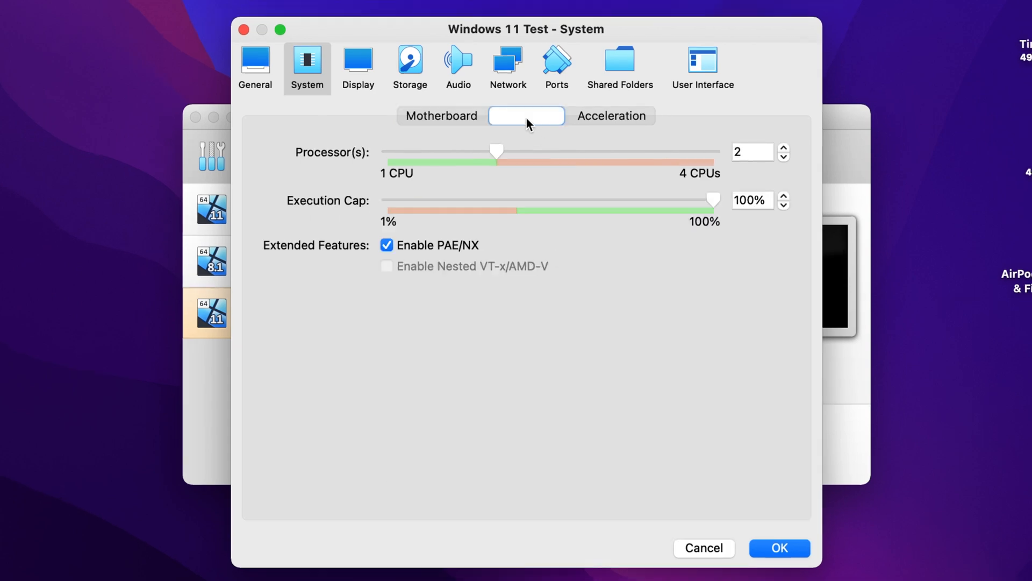
mouse_move(537, 154)
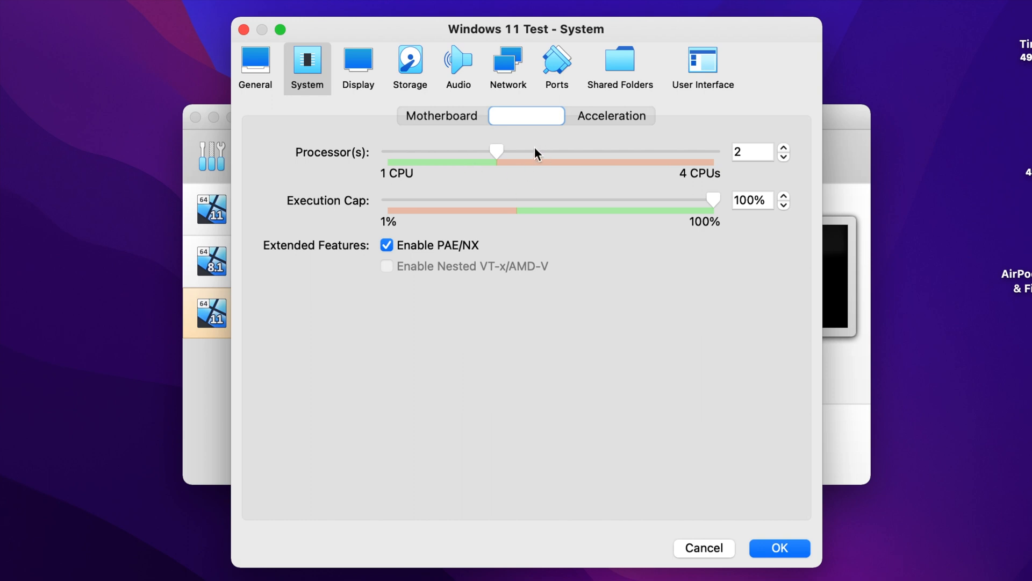
mouse_move(495, 179)
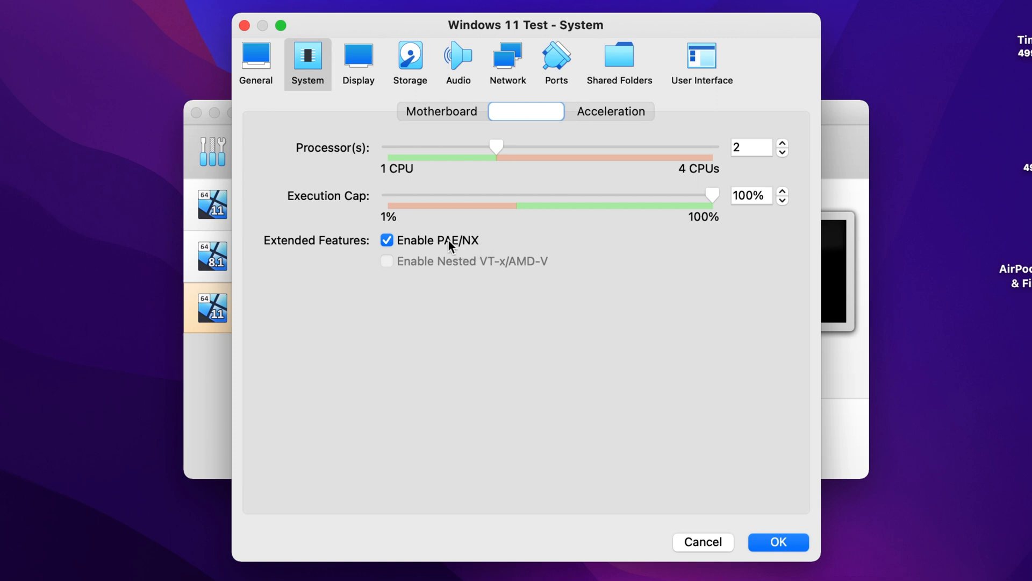
mouse_move(452, 242)
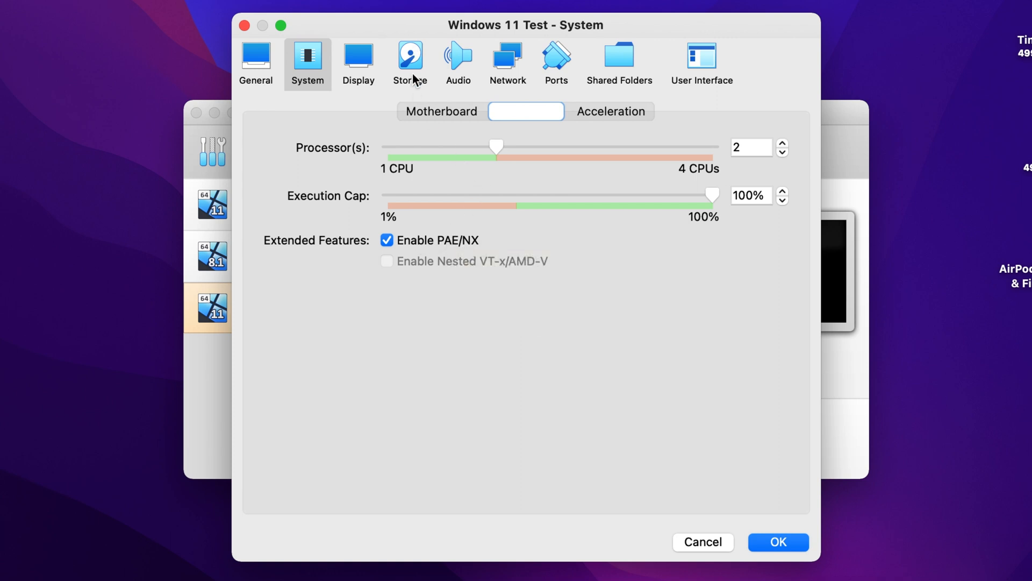
- Review the SATA controller holding Windows 11 Test.vdi and Win11_English_x64.iso
click(410, 59)
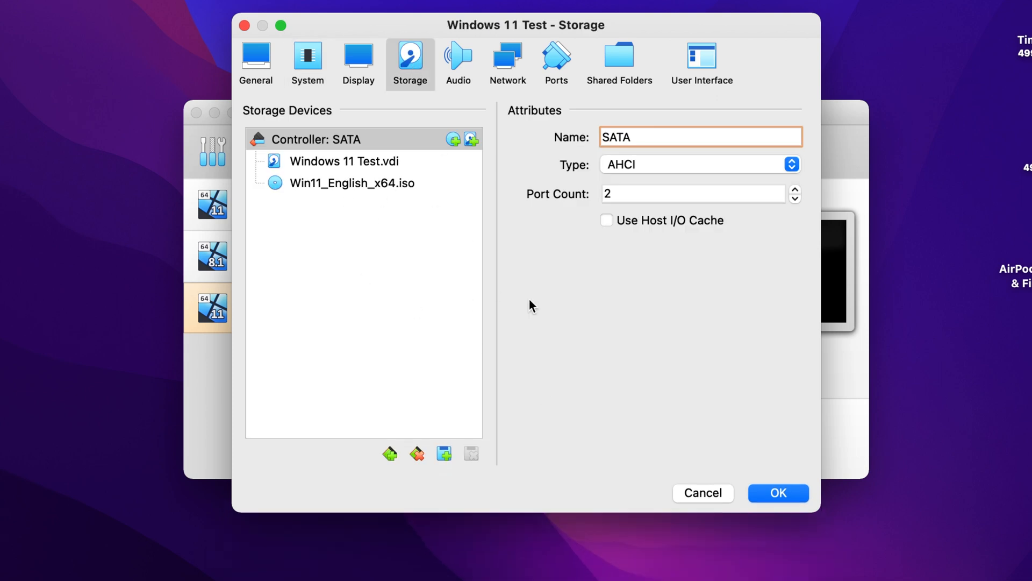
mouse_move(526, 284)
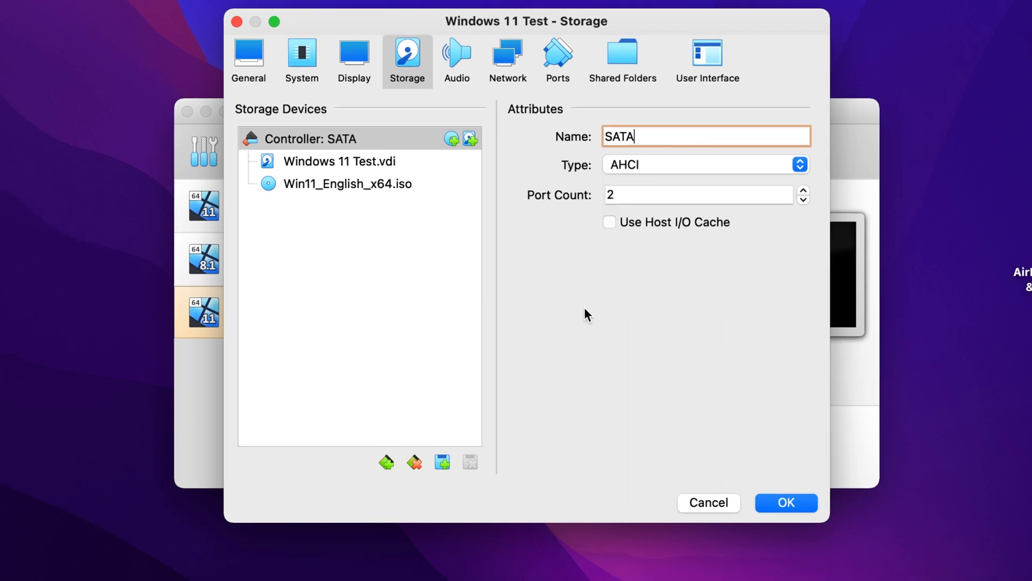
- Check the Display page: 256 MB video memory, VBoxSVGA, 3D acceleration enabled
click(354, 58)
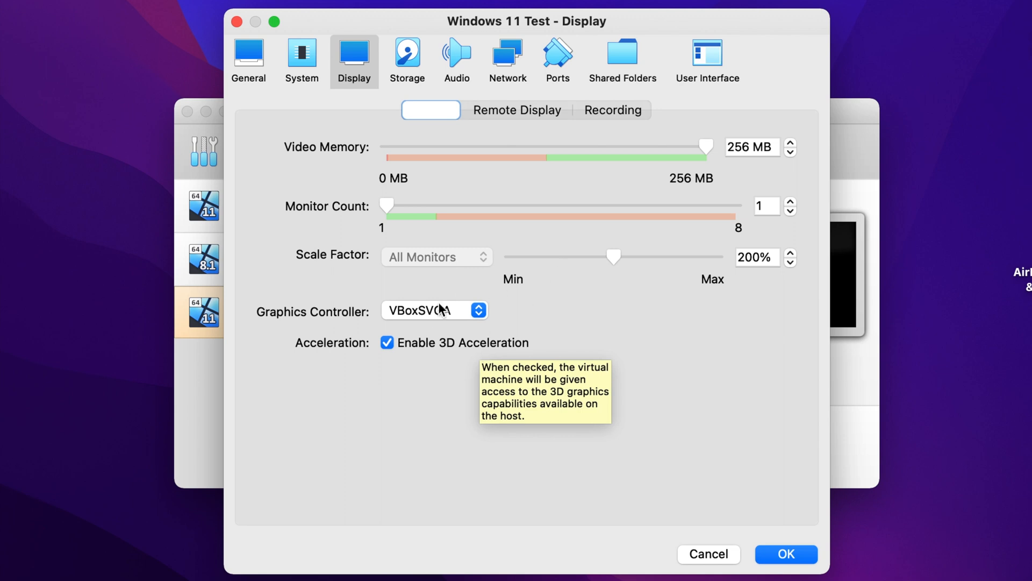
mouse_move(430, 323)
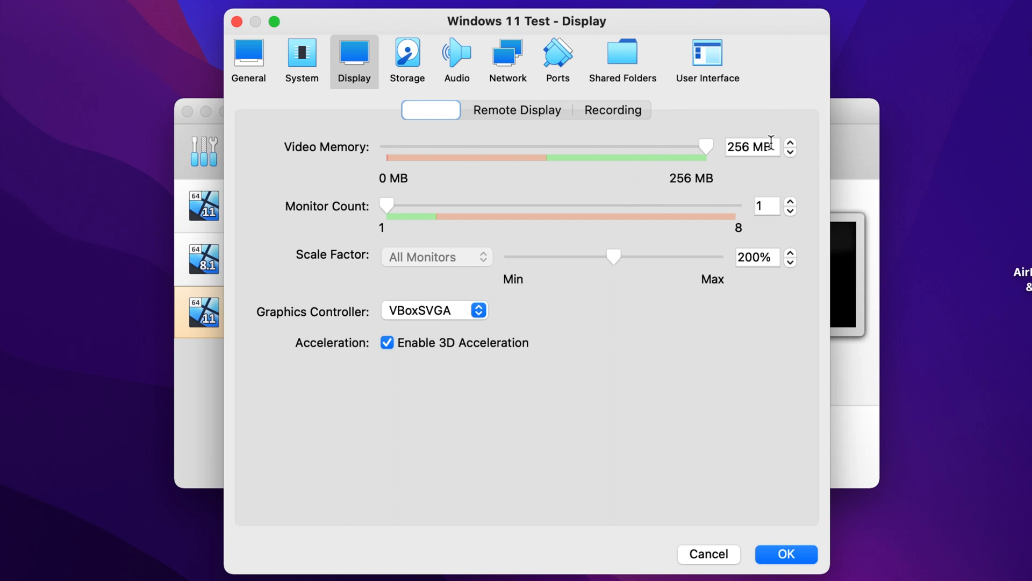
mouse_move(736, 178)
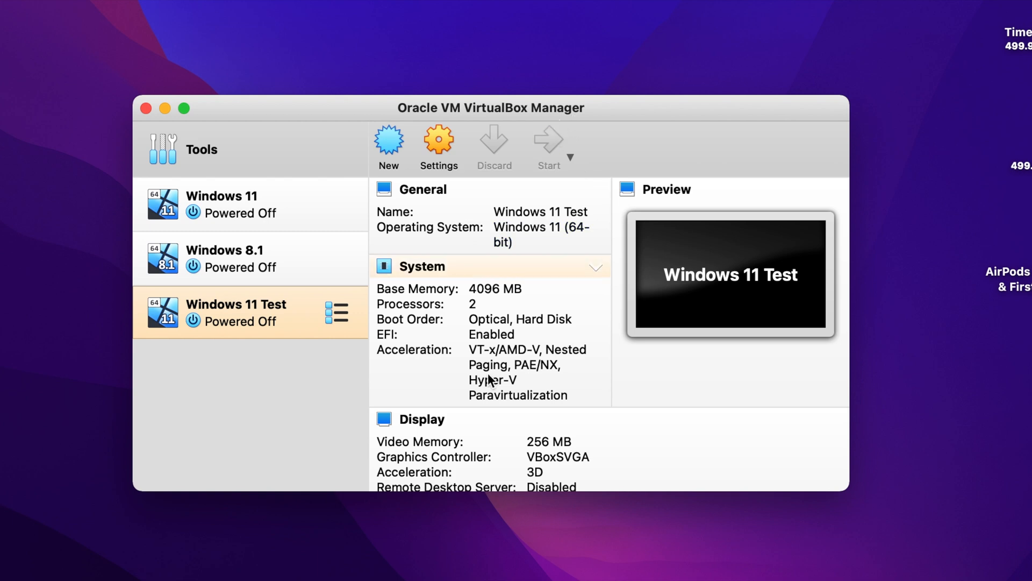
click(548, 143)
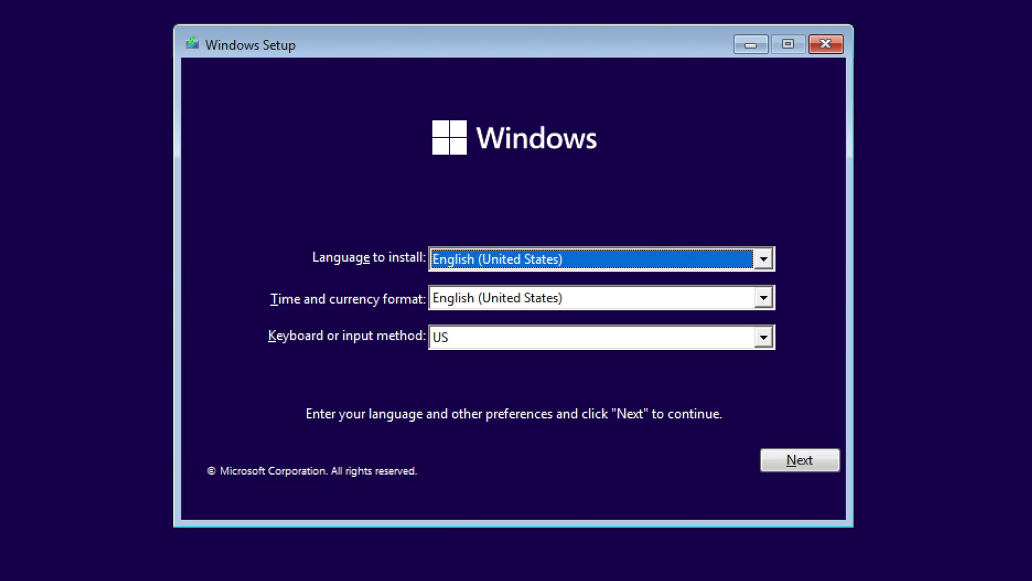
mouse_move(578, 238)
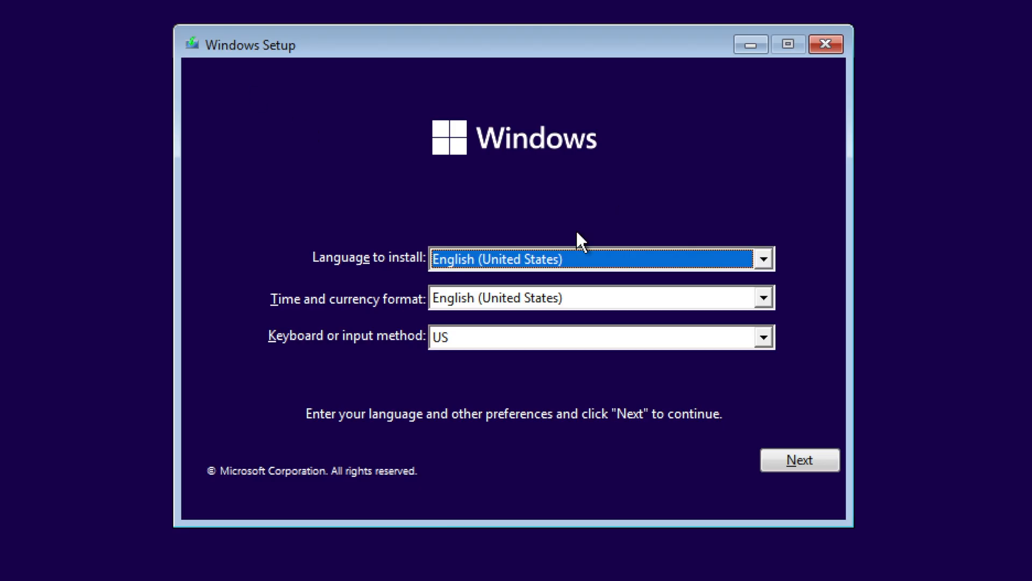
mouse_move(690, 276)
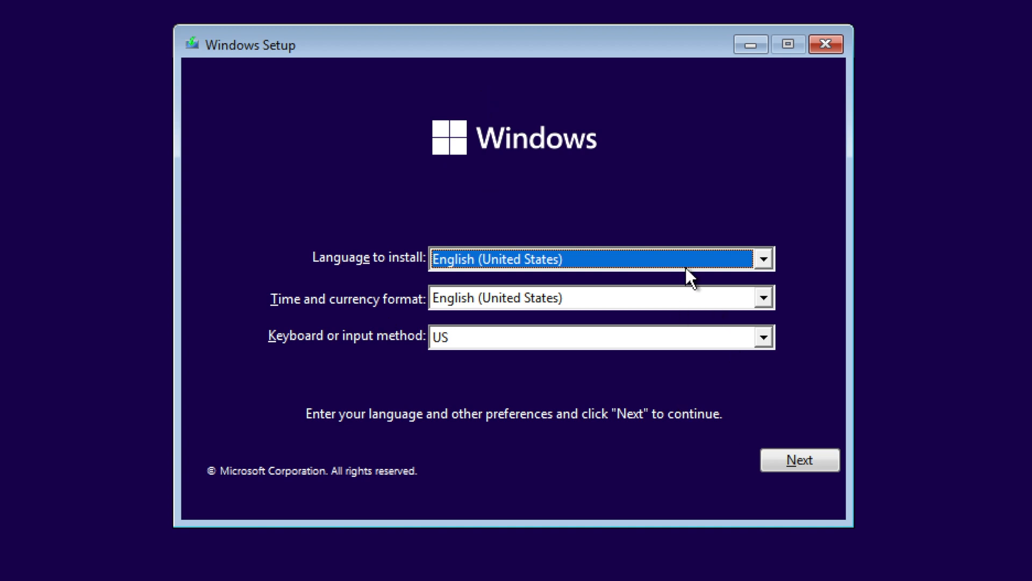
- Click into the Windows Setup screen so the VM captures input
click(799, 459)
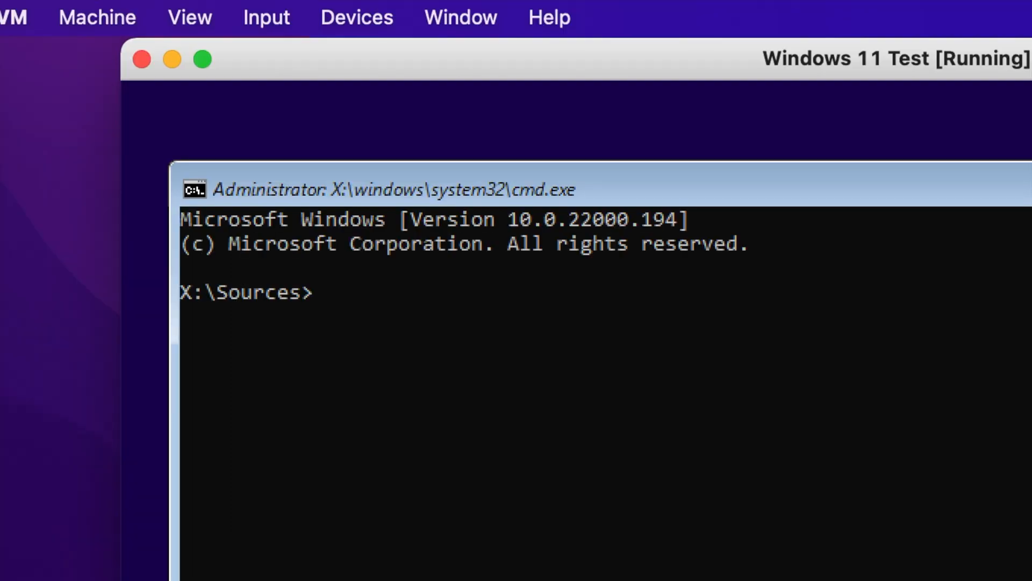
mouse_move(513, 519)
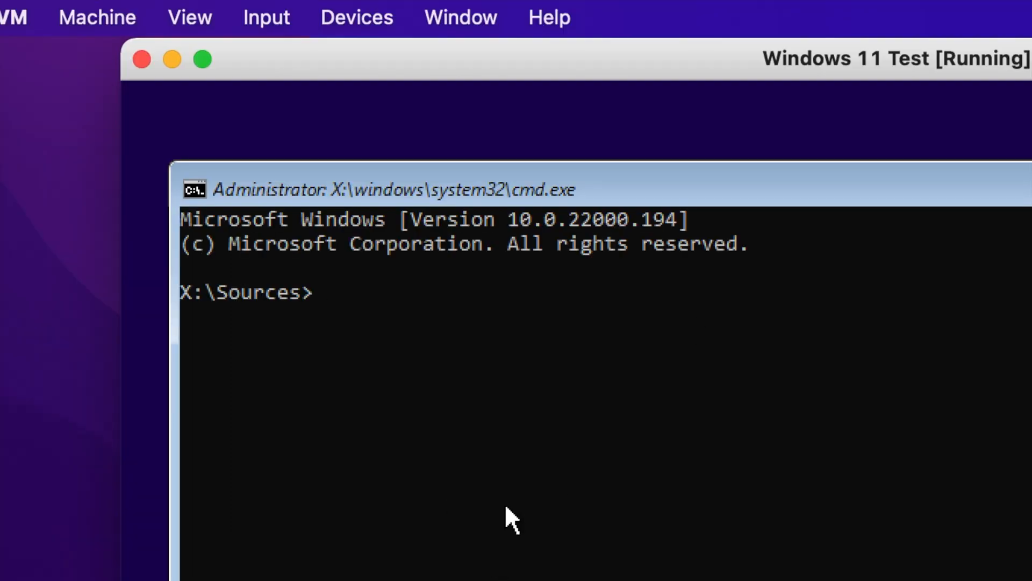
- Launch Registry Editor by entering regedit at the X:\Sources prompt
text(re)
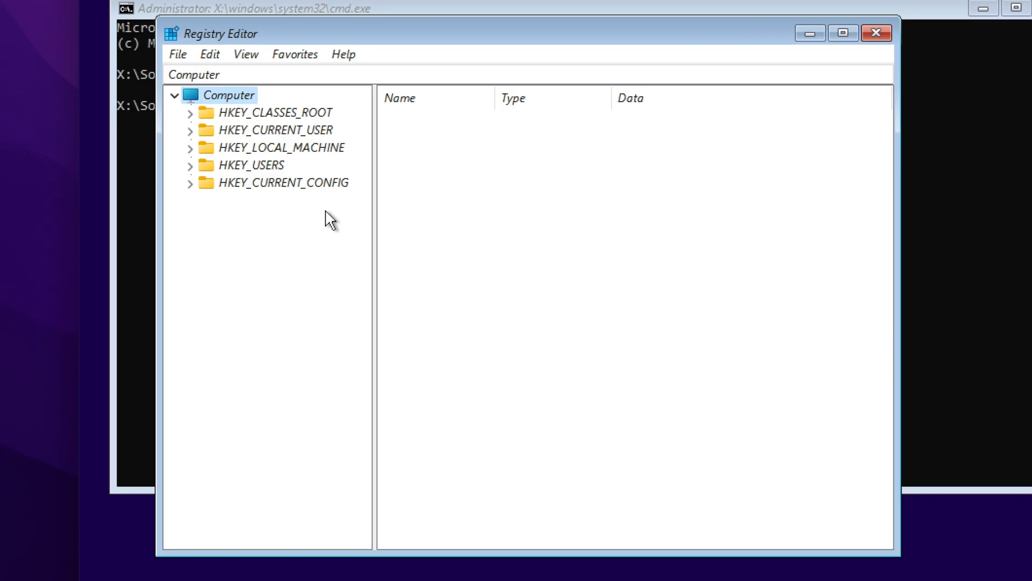
mouse_move(294, 304)
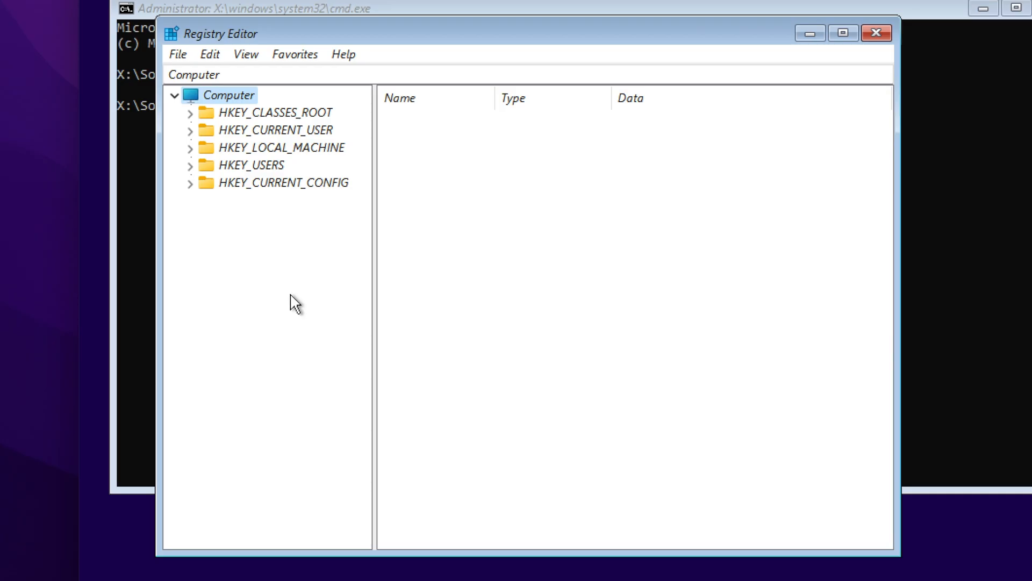
mouse_move(300, 244)
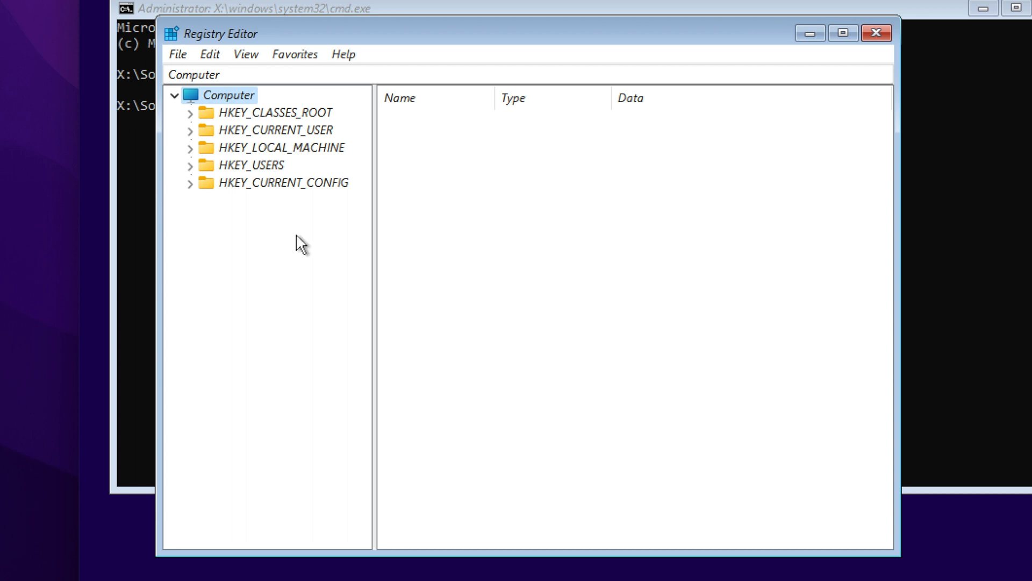
mouse_move(269, 302)
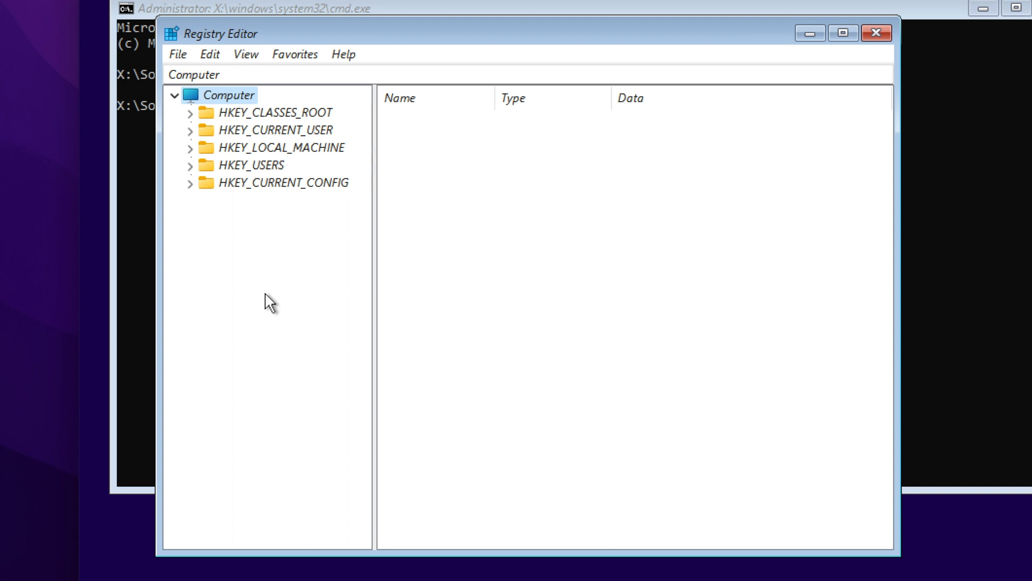
mouse_move(232, 170)
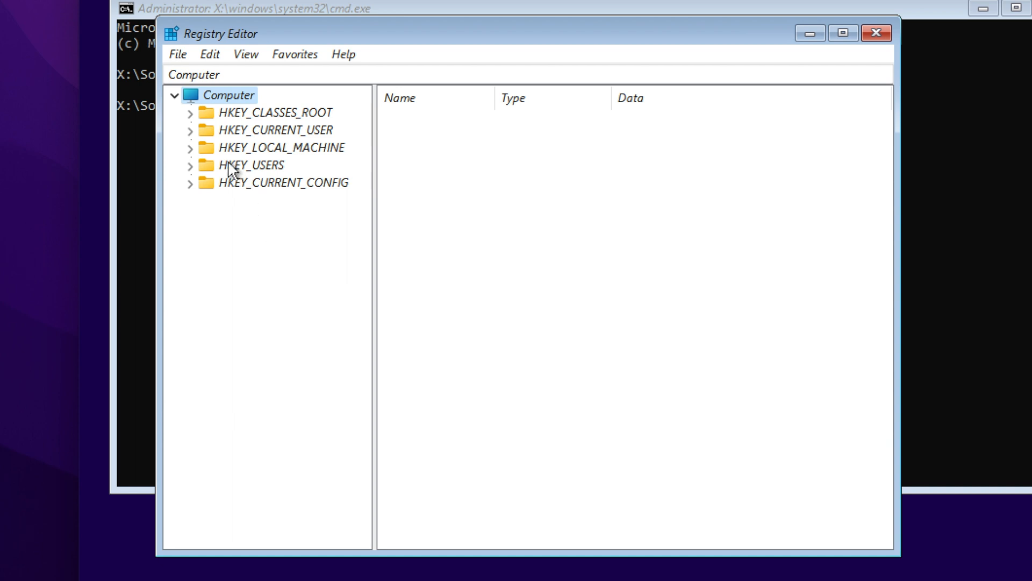
mouse_move(272, 158)
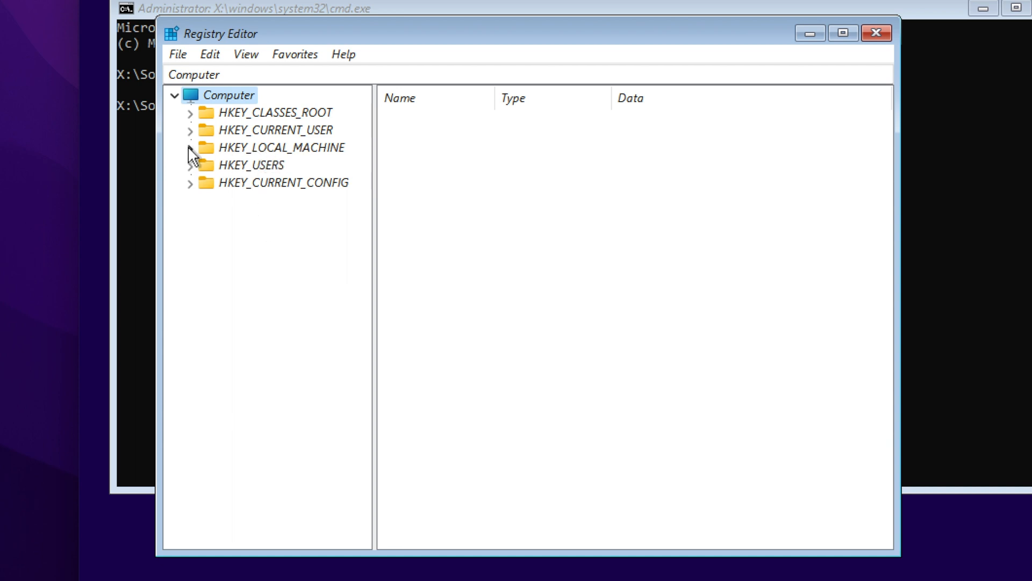
- Expand HKEY_LOCAL_MACHINE, SYSTEM and Setup in the registry tree
click(191, 147)
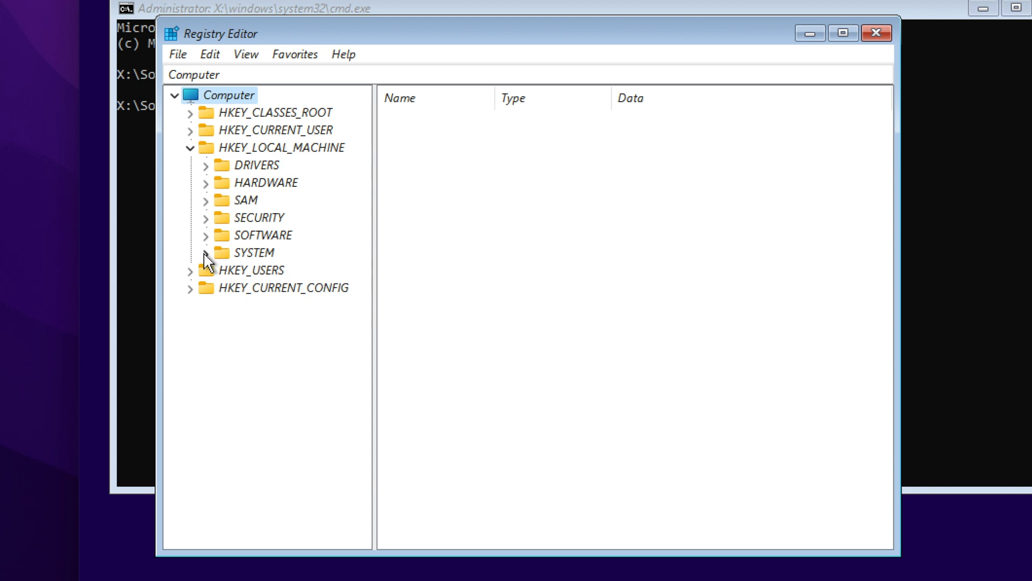
click(206, 252)
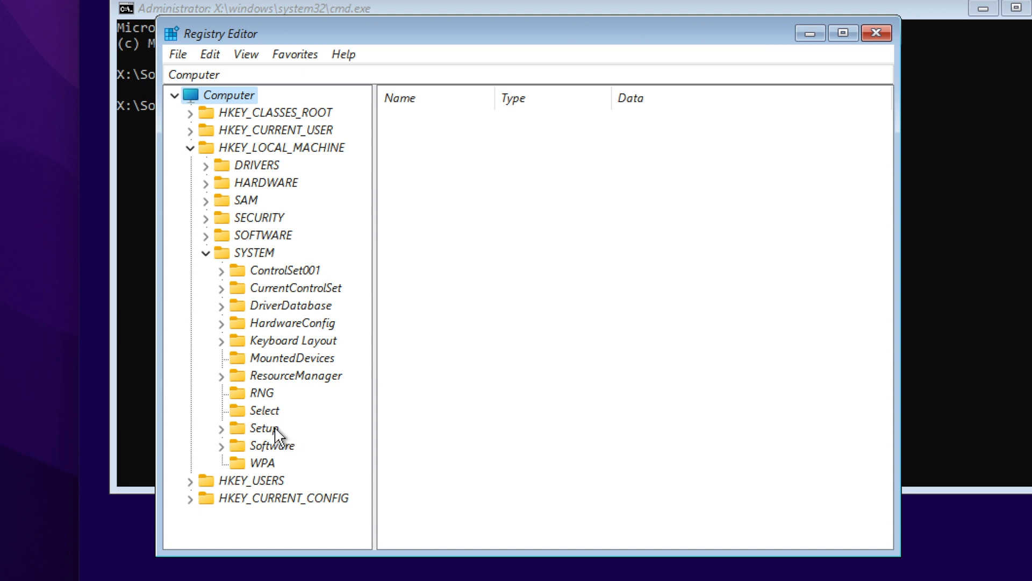
click(222, 428)
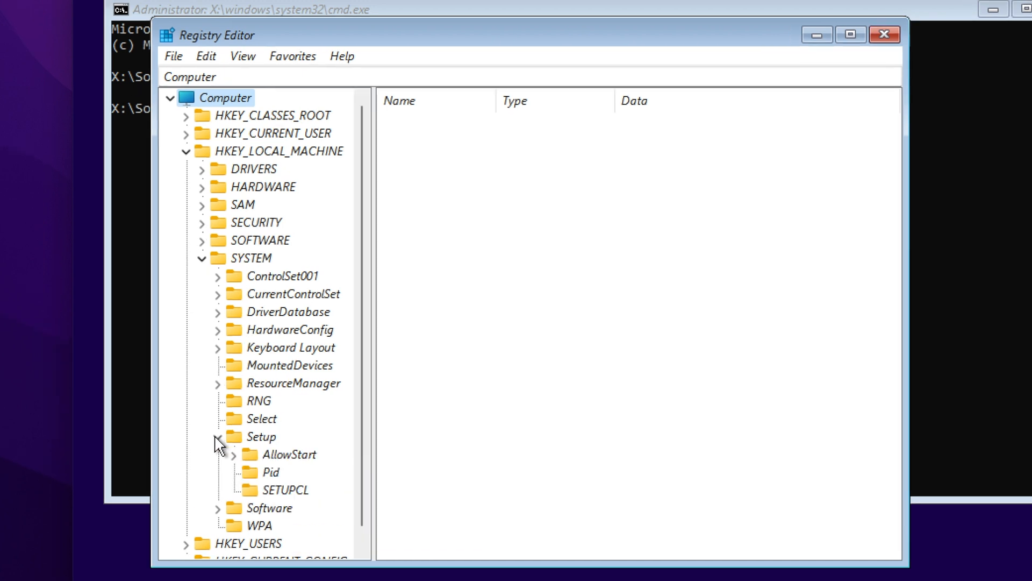
click(217, 437)
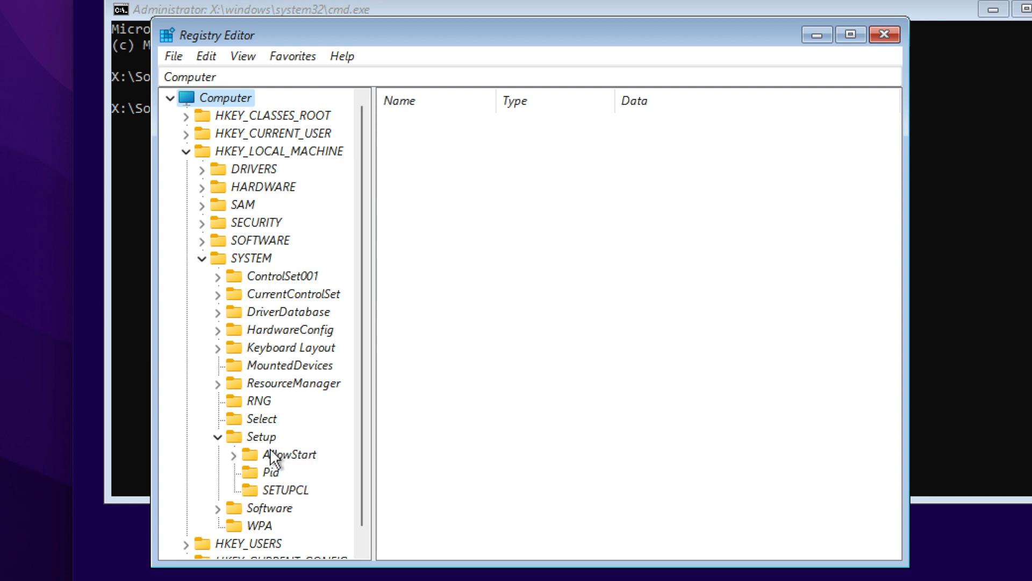
mouse_move(264, 443)
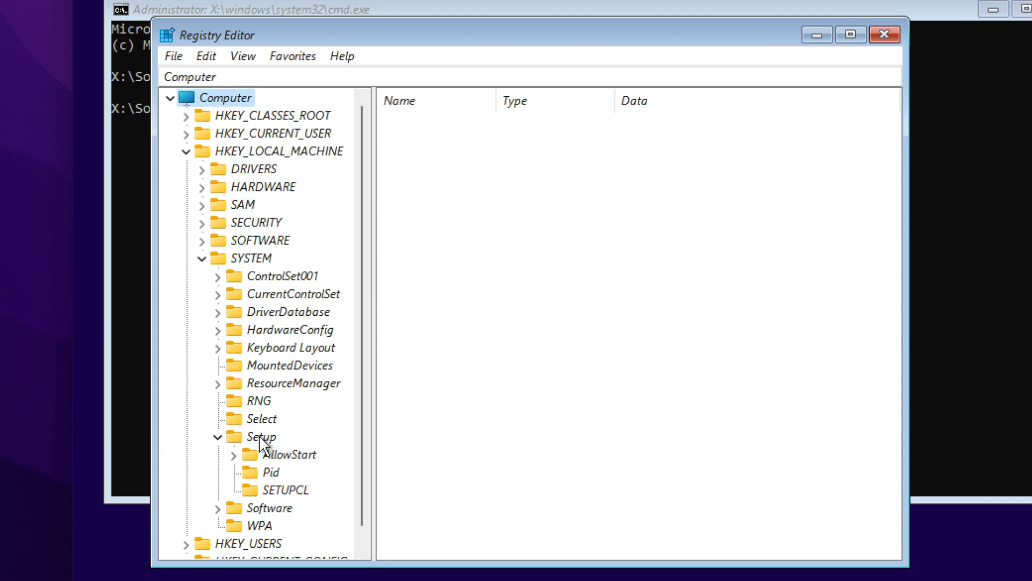
- Add a new subkey under Setup and name it LabConfig
right_click(261, 436)
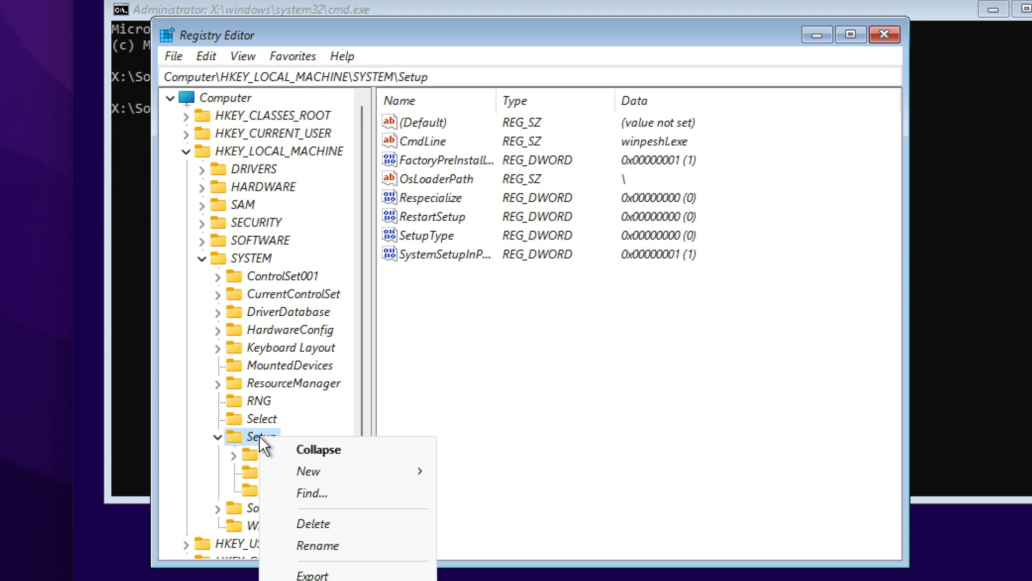
mouse_move(307, 471)
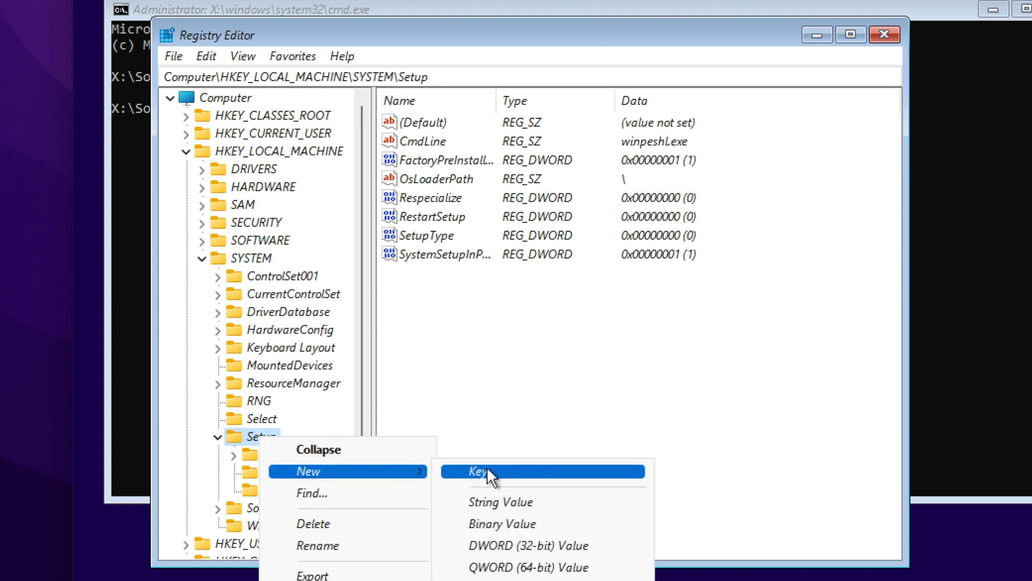
click(481, 471)
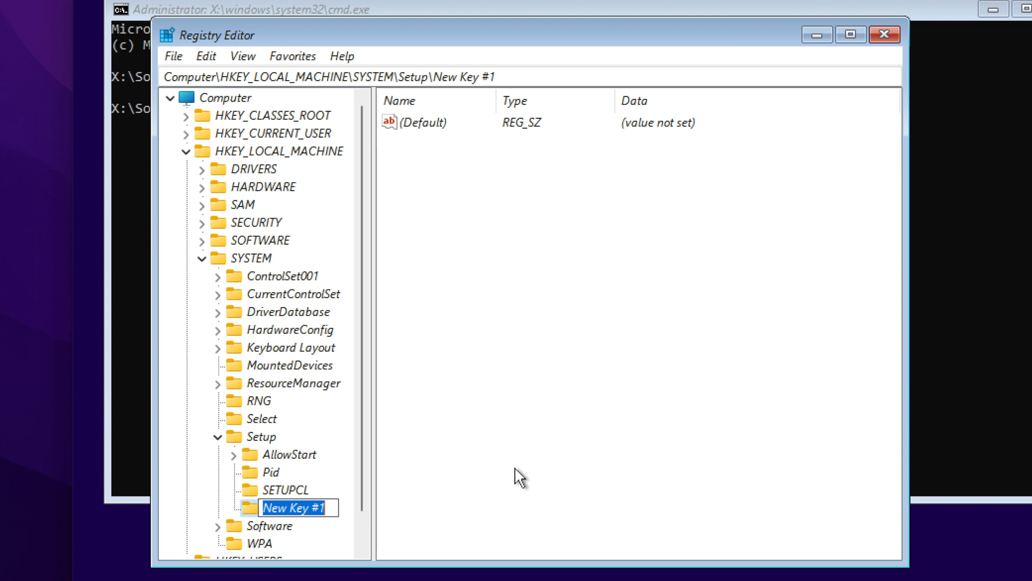
text(Lab)
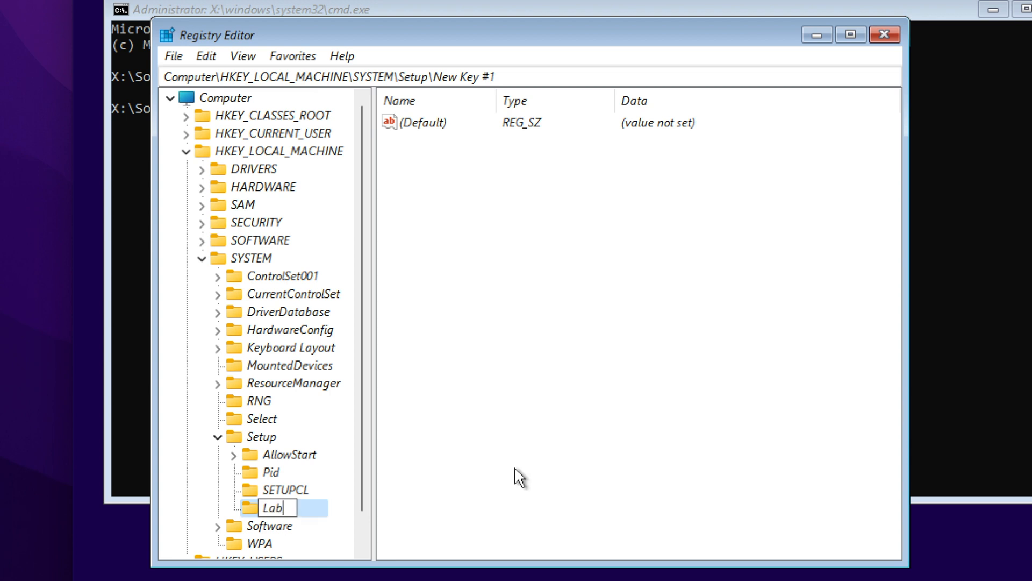
text(Config)
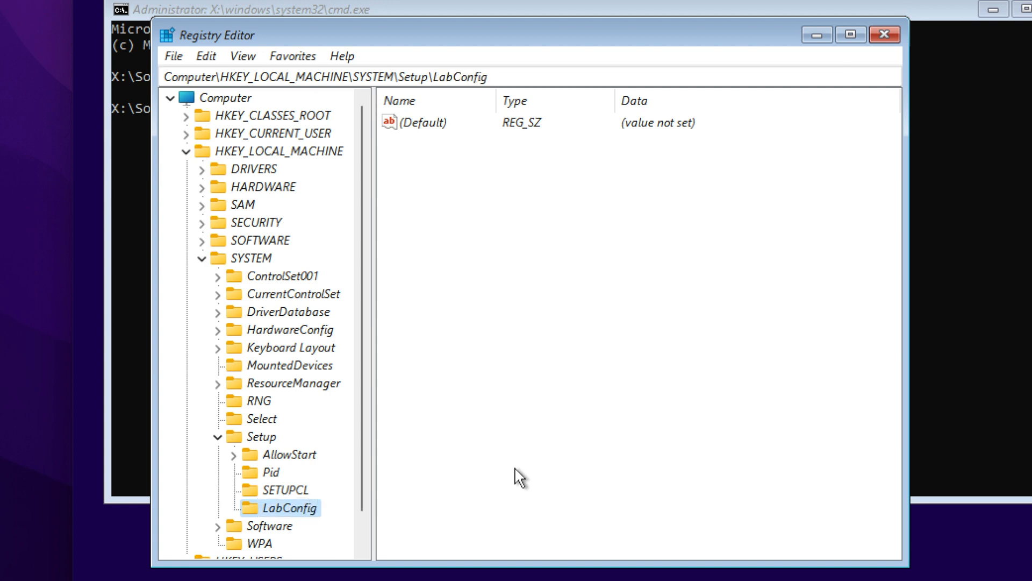
mouse_move(502, 407)
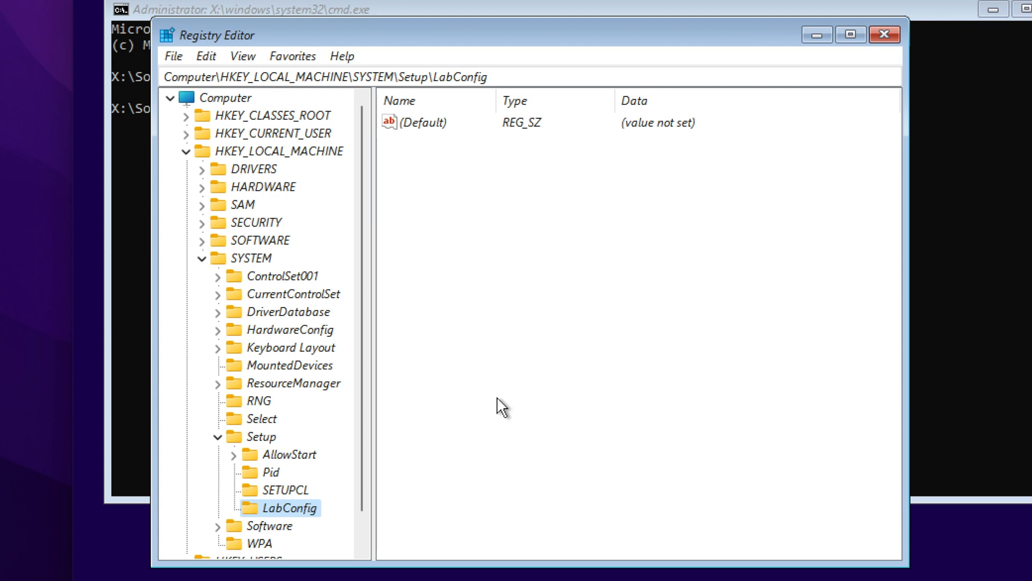
mouse_move(499, 499)
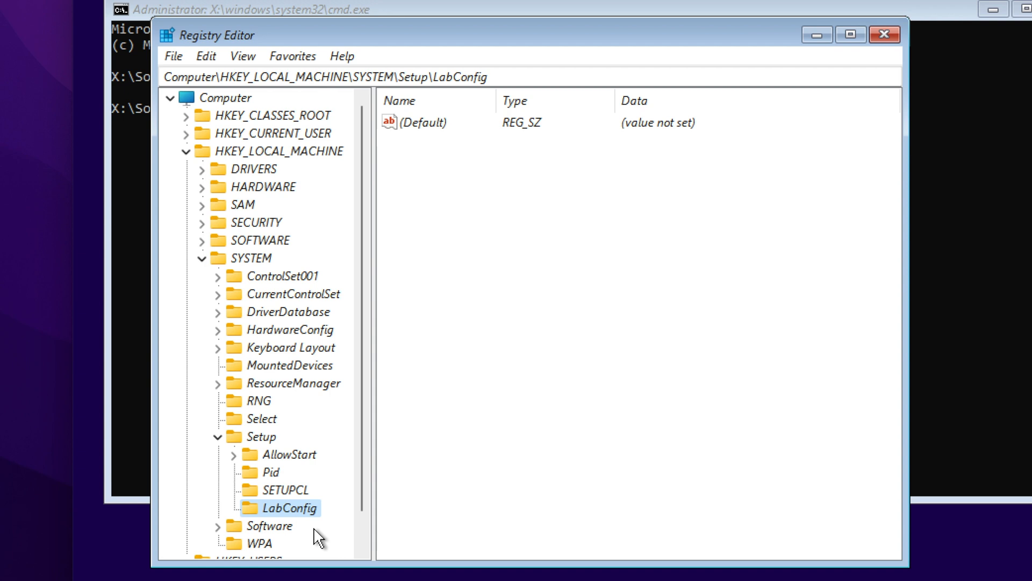
- Add a DWORD (32-bit) value named BypassTPMCheck to LabConfig
right_click(295, 508)
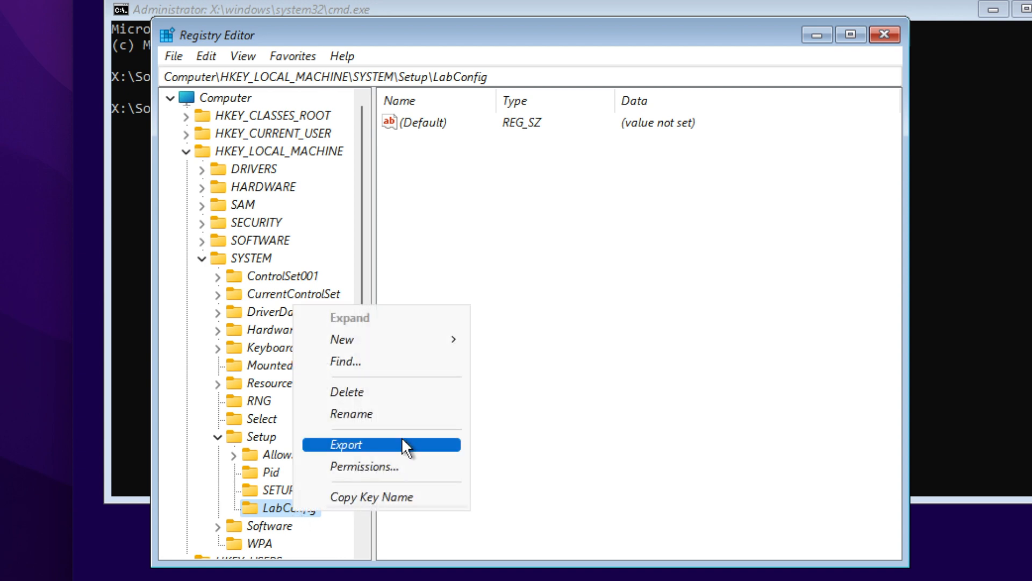
mouse_move(342, 340)
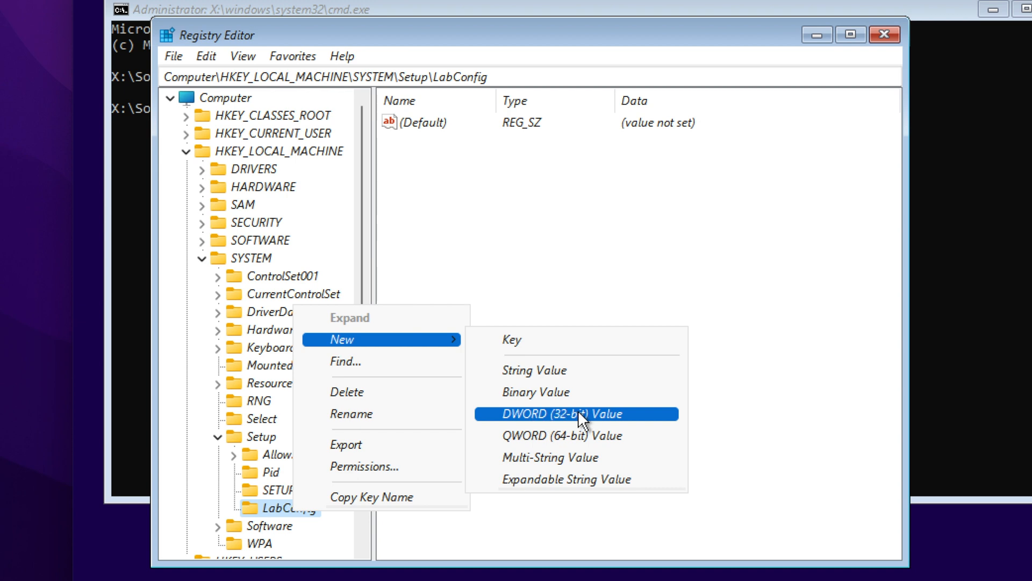
click(563, 414)
text(BypassT)
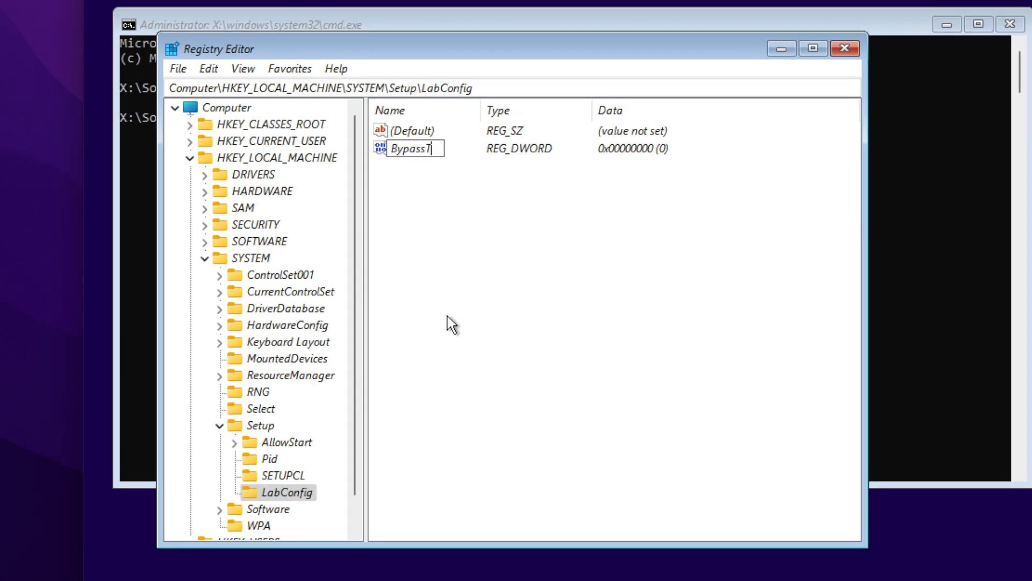
text(PMCheck)
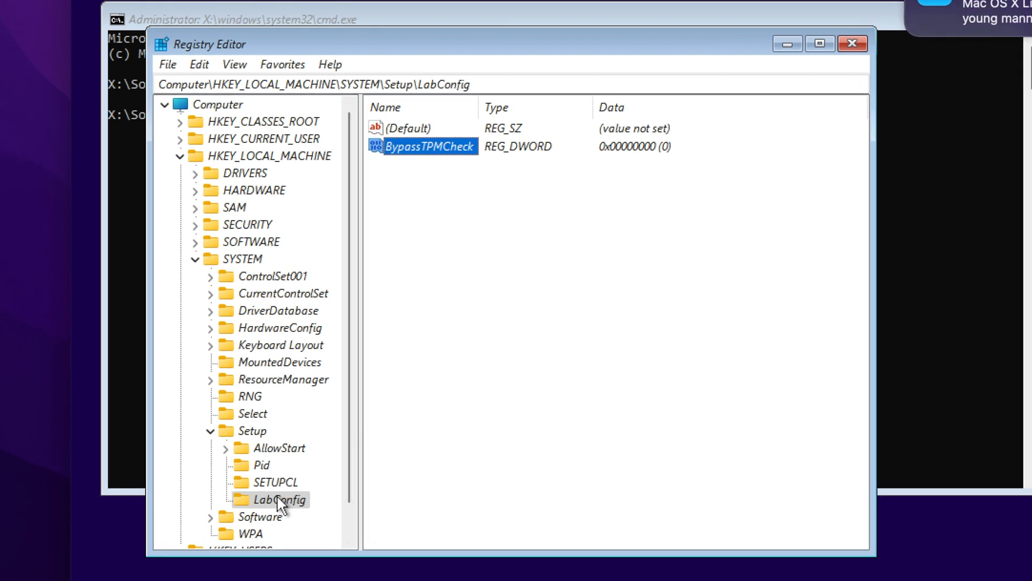
- Add a second DWORD value named BypassRAMCheck to LabConfig
right_click(279, 499)
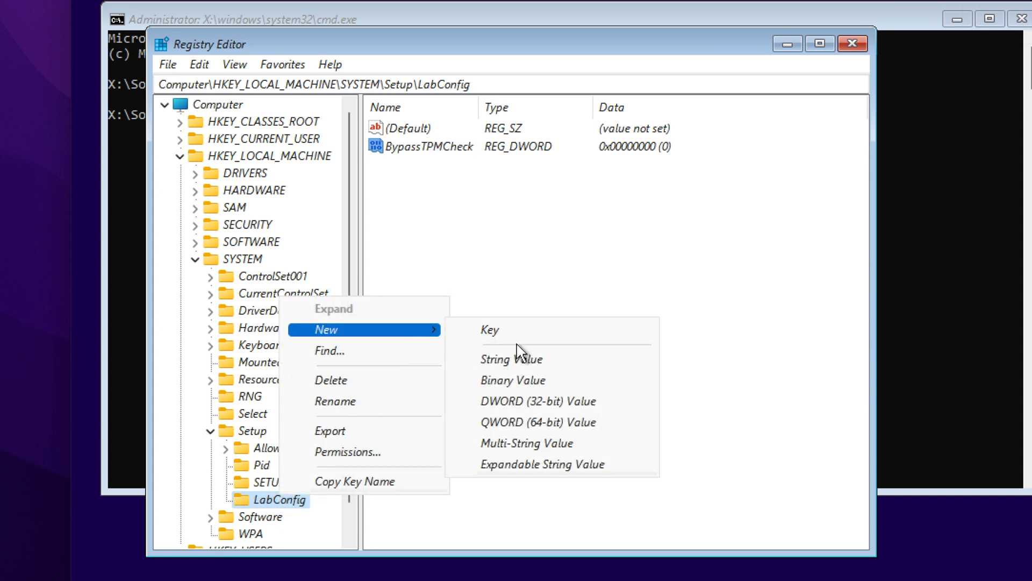
click(537, 401)
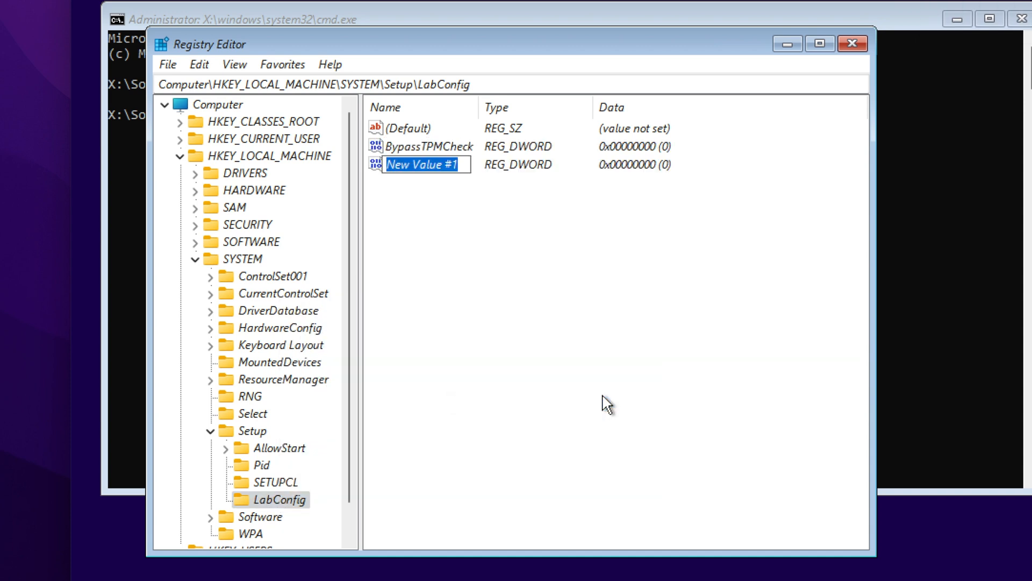
text(B)
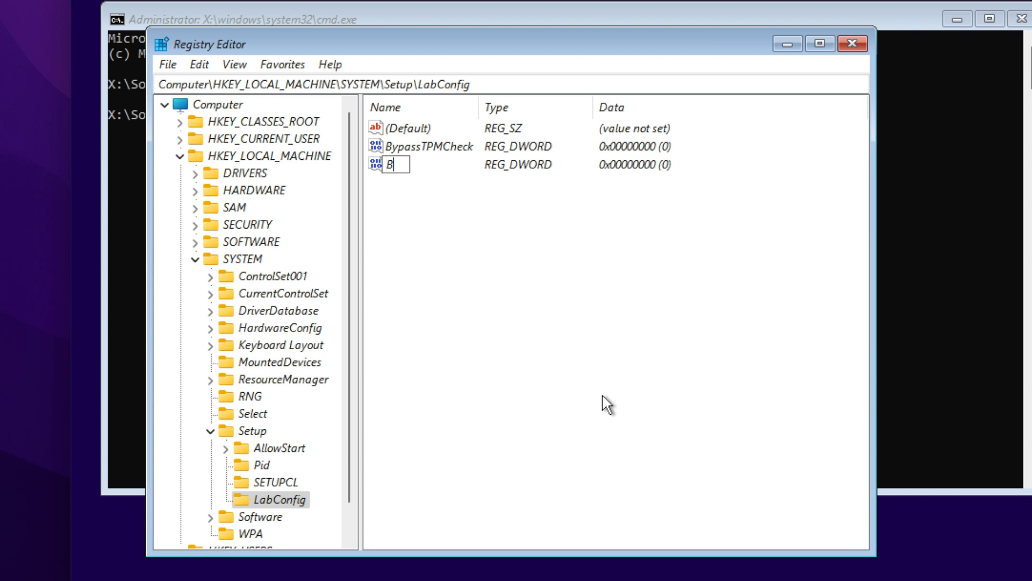
text(ypassRA<)
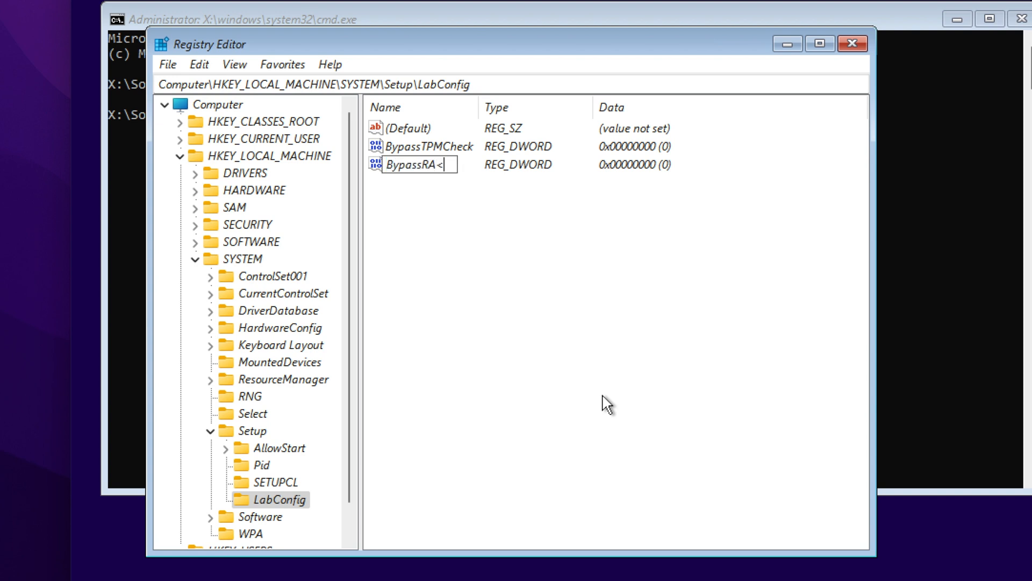
text(MCH)
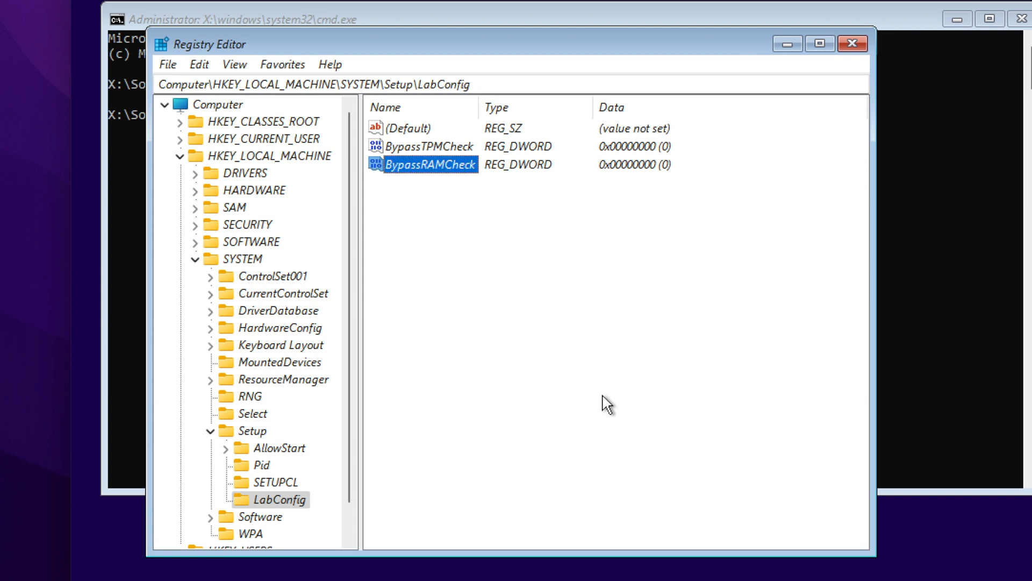
- Add a third DWORD value, starting its name with Bypass
right_click(276, 499)
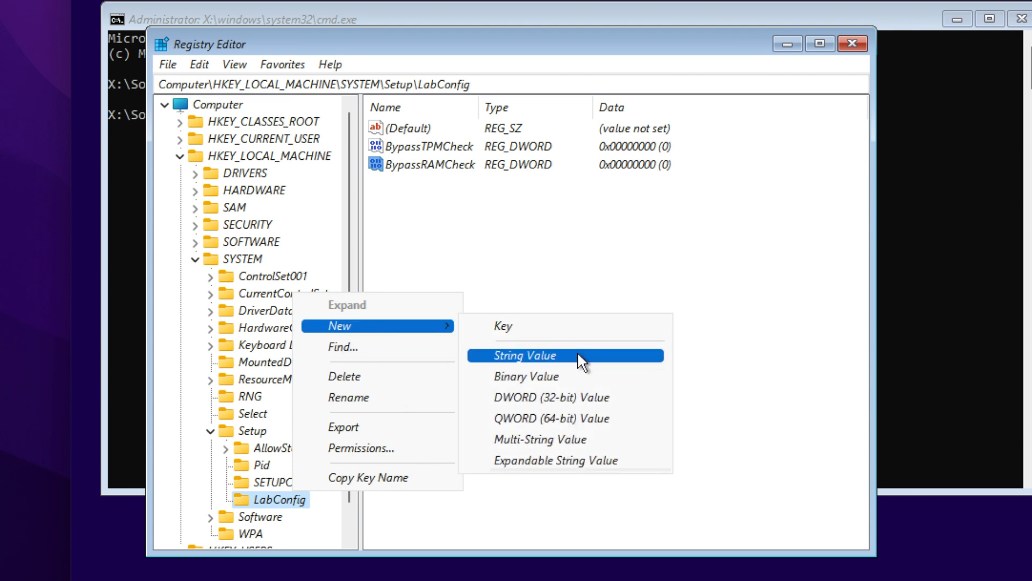
click(551, 397)
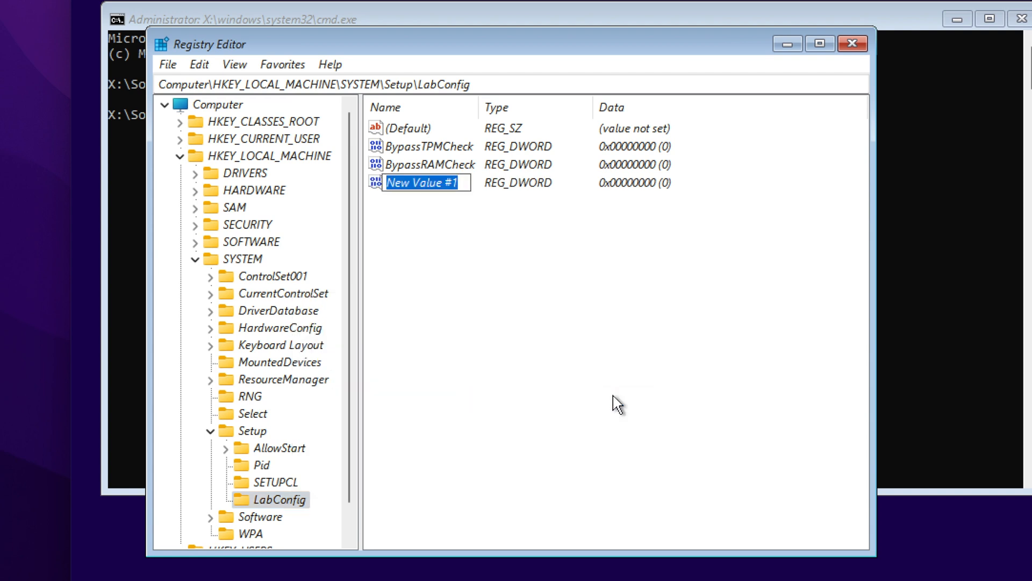
text(BypassSecureBo...)
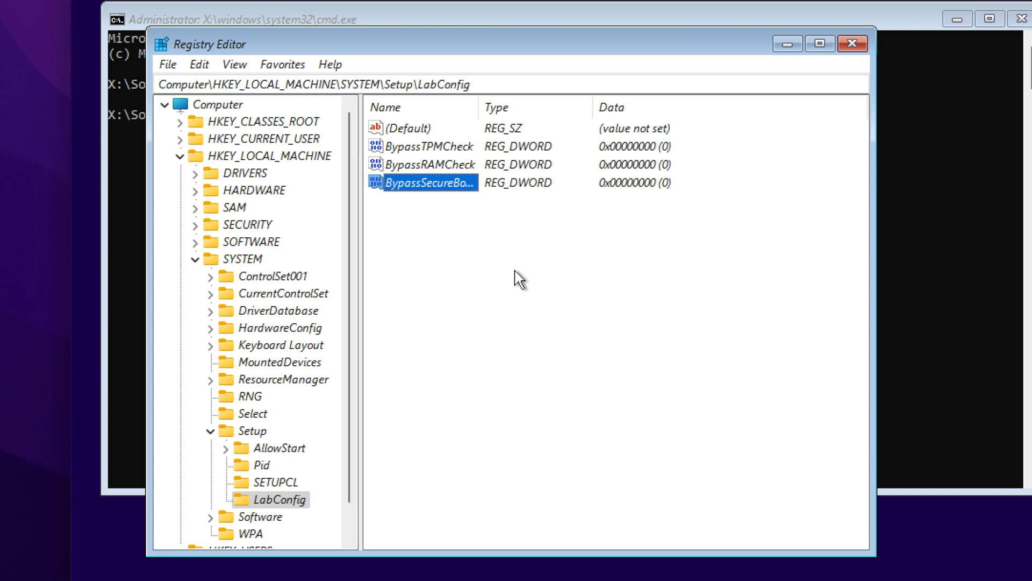
mouse_move(457, 153)
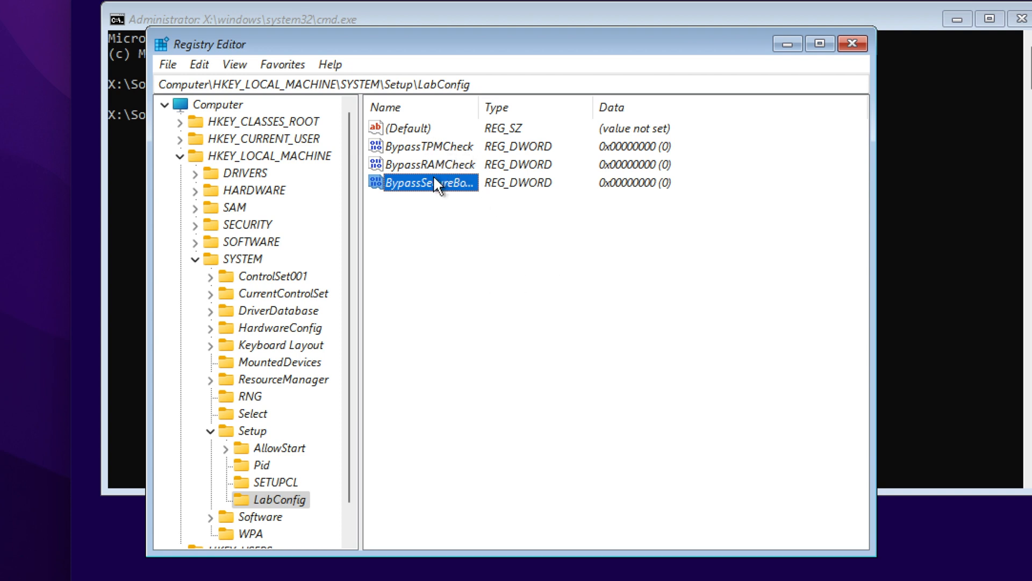
- Set the BypassSecureBootCheck, BypassRAMCheck and BypassTPMCheck DWORD values under LabConfig to 1
double_click(431, 183)
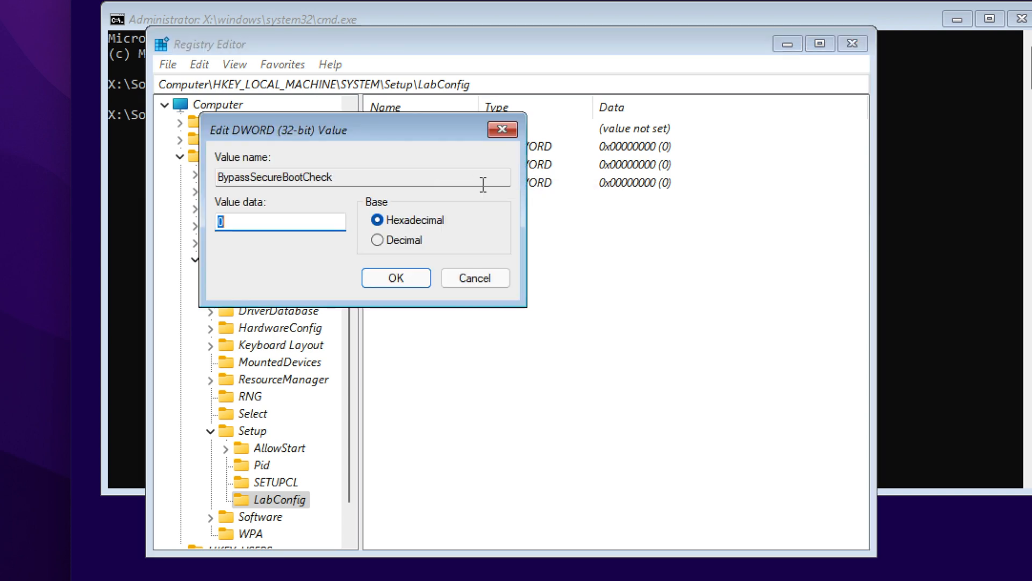
mouse_move(300, 249)
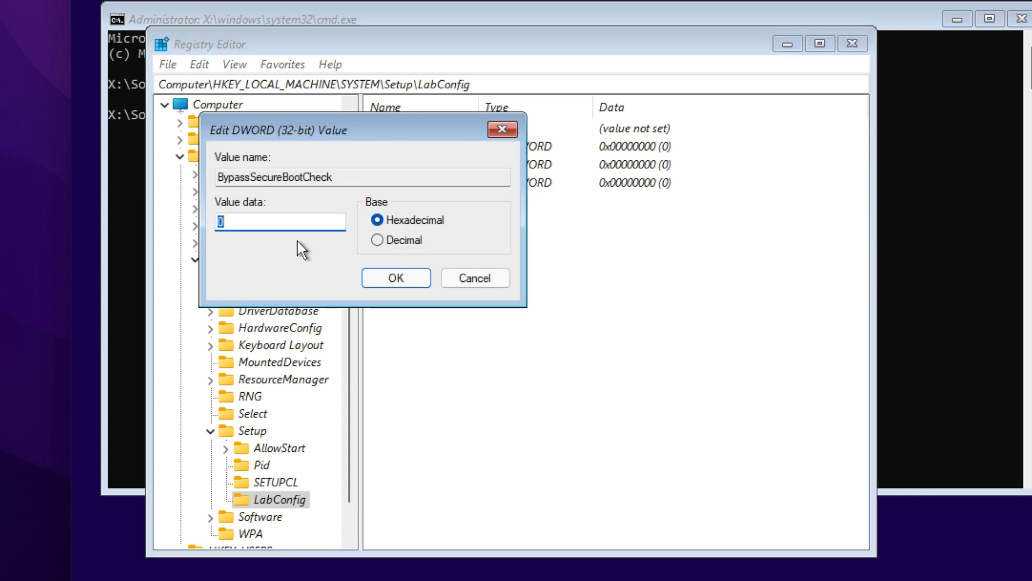
text(1)
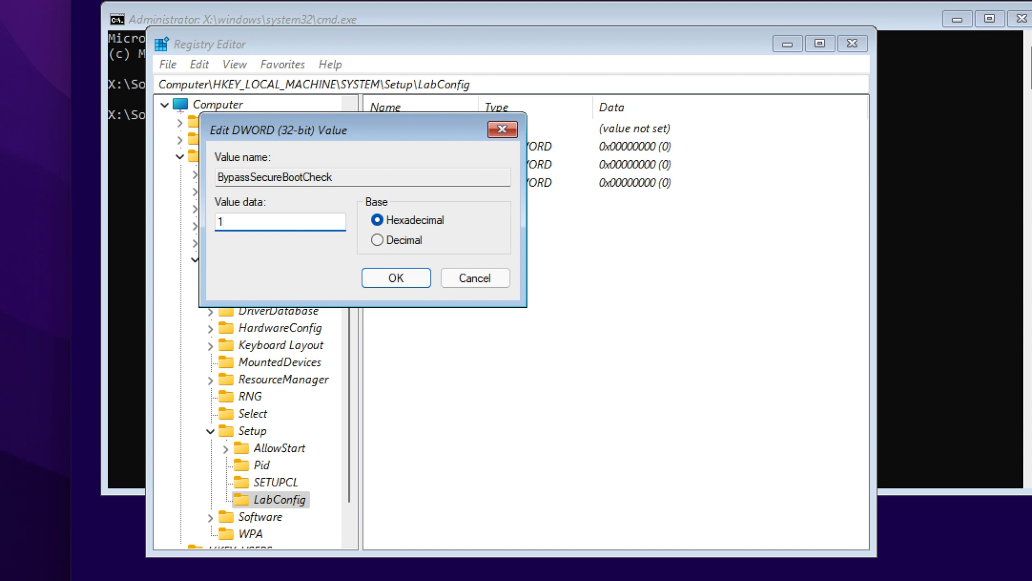
click(395, 277)
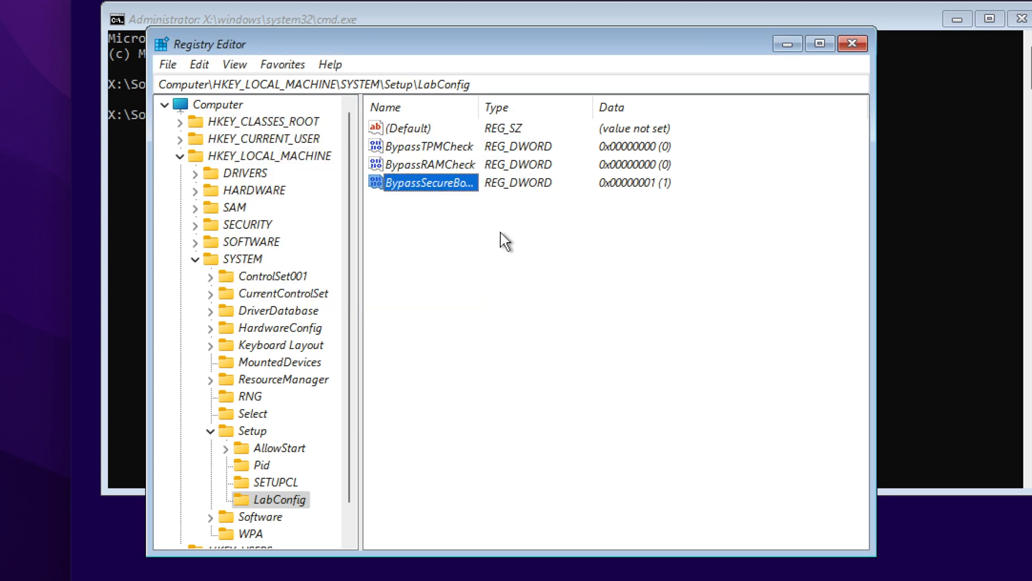
mouse_move(698, 201)
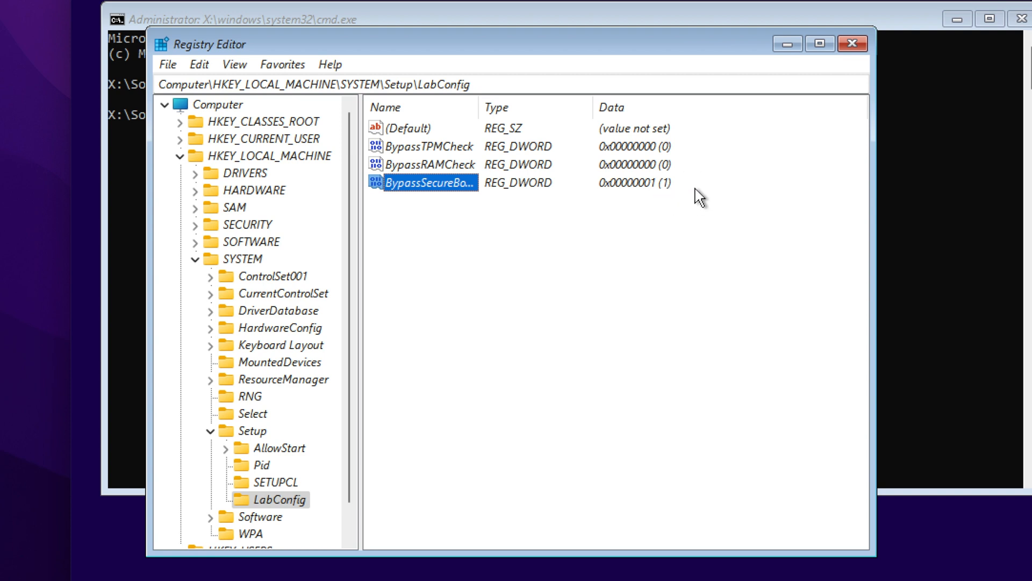
right_click(430, 164)
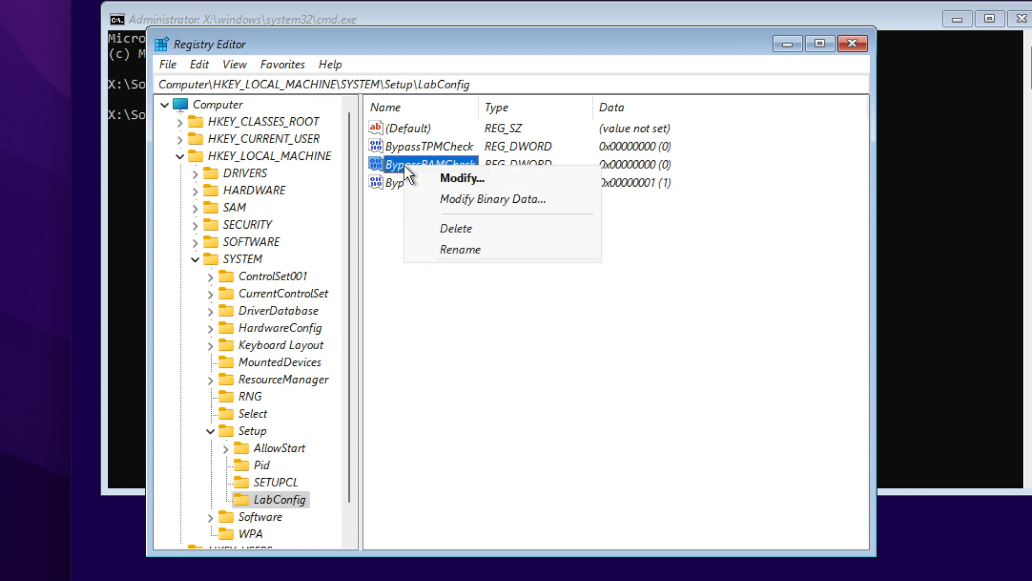
click(461, 178)
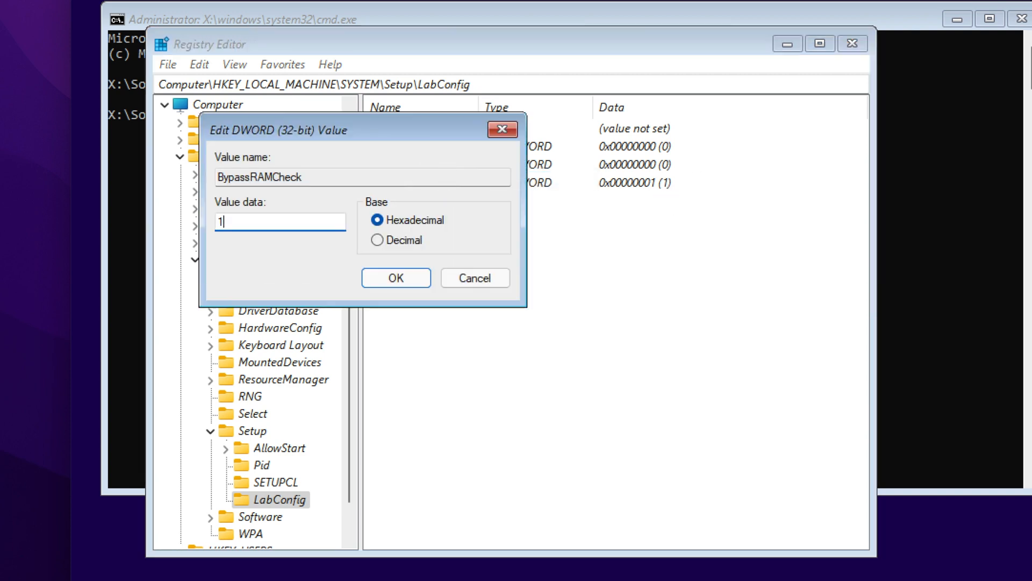
click(396, 278)
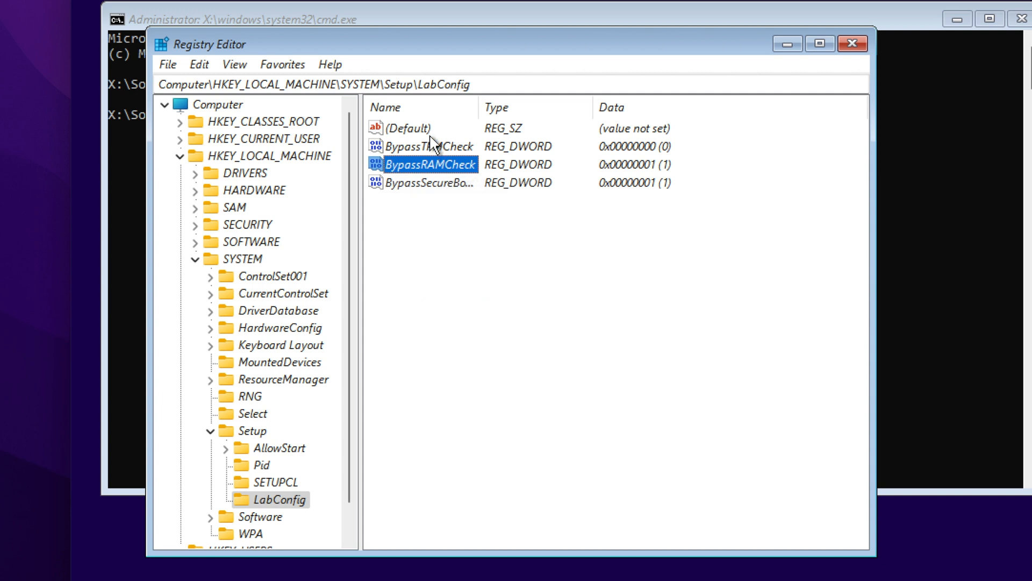
double_click(429, 146)
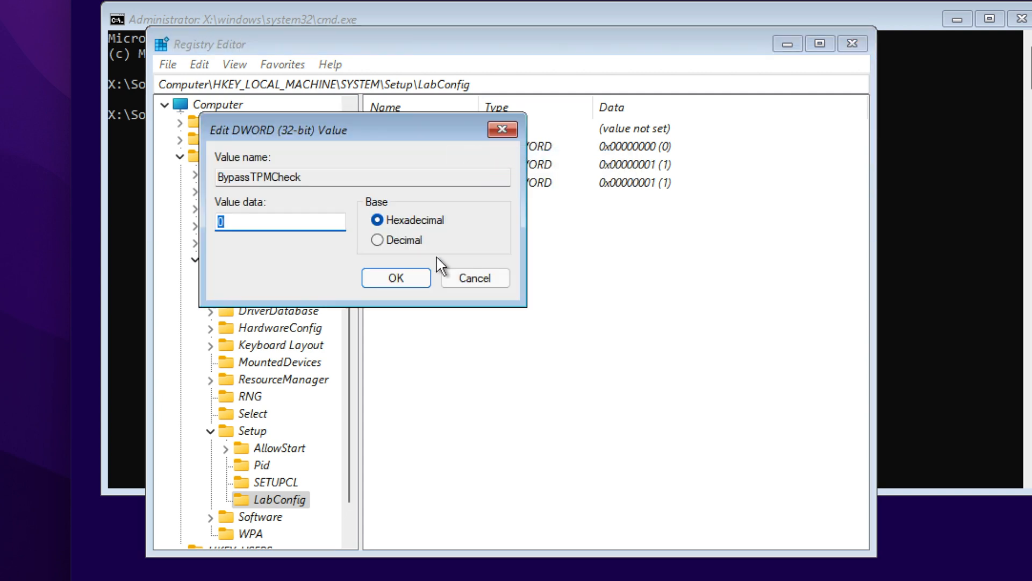
click(395, 278)
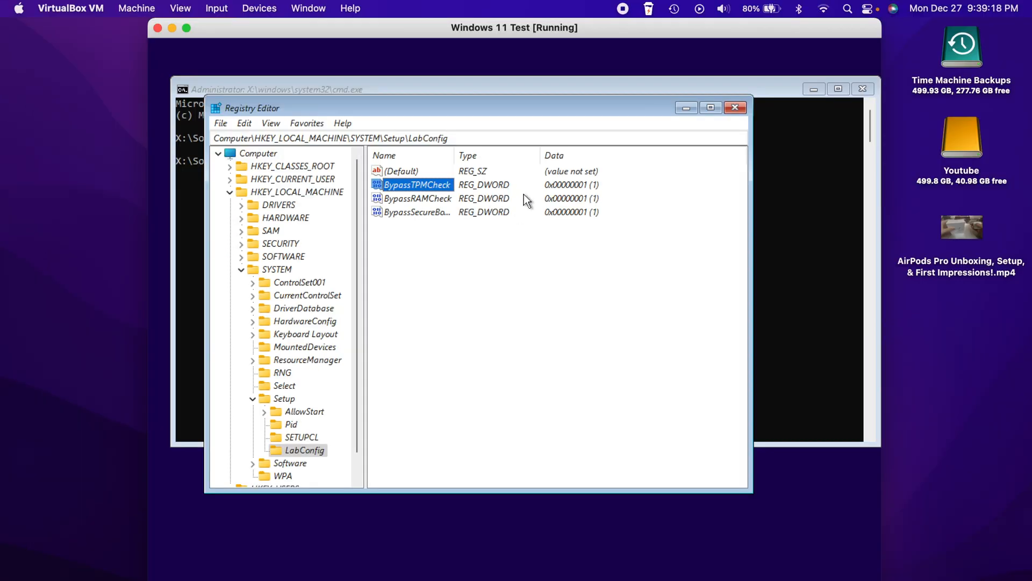
mouse_move(471, 193)
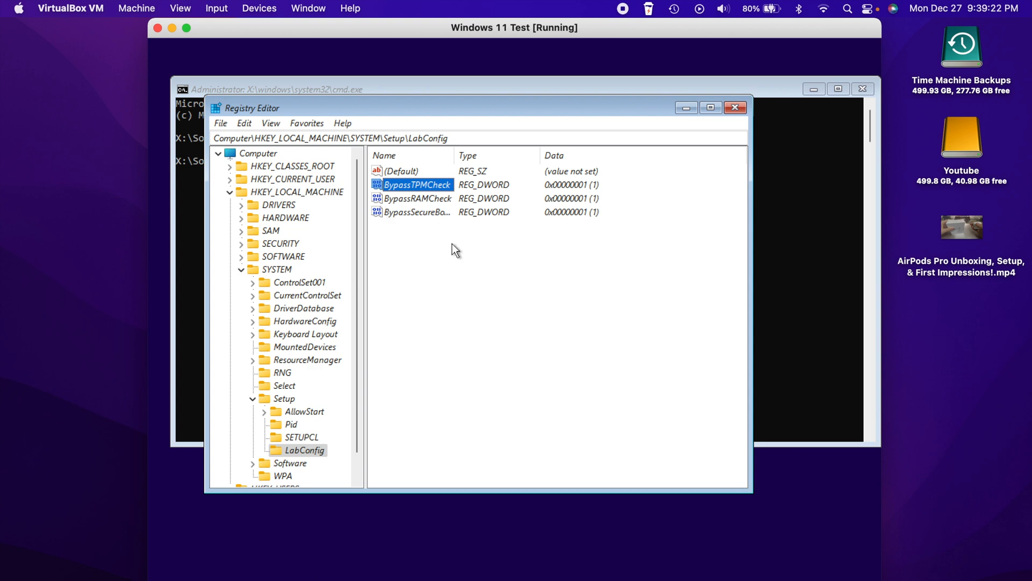
mouse_move(435, 172)
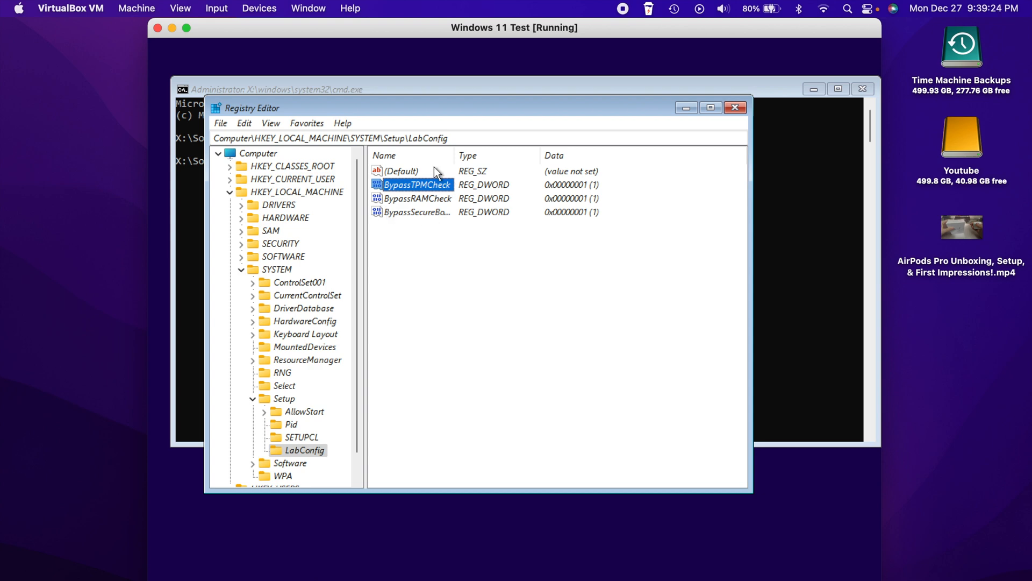
mouse_move(440, 241)
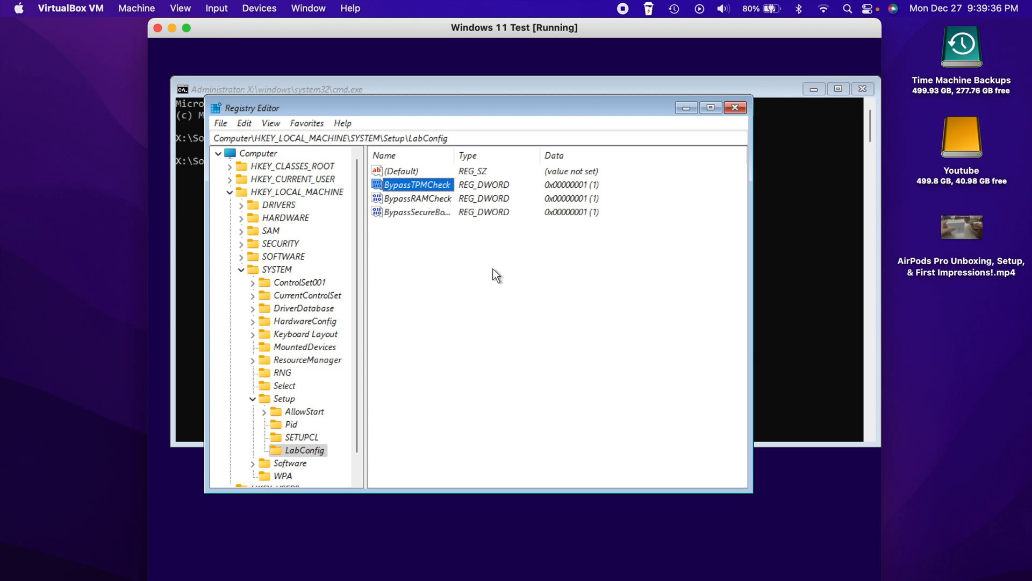
mouse_move(727, 135)
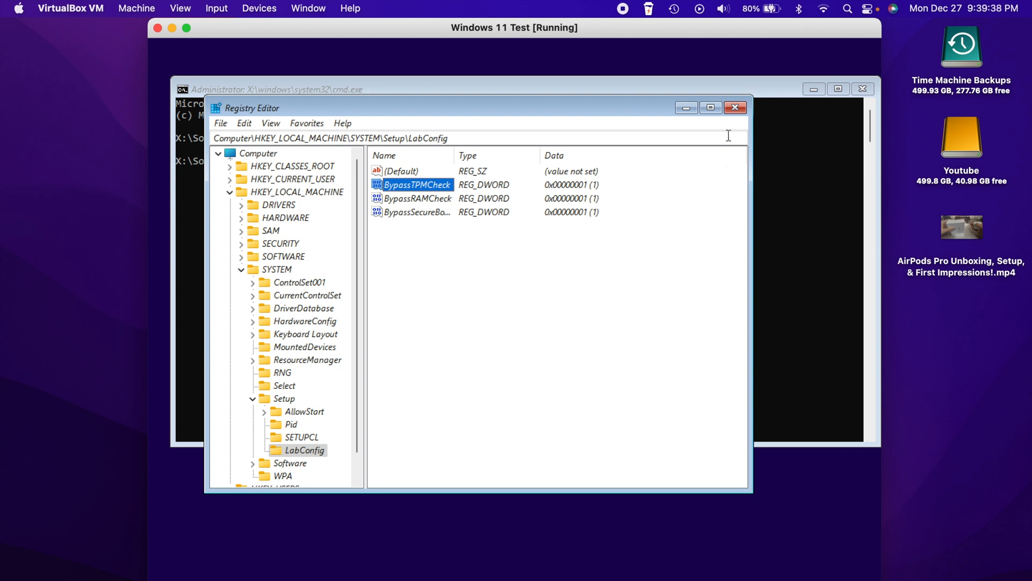
- Close Registry Editor and exit the command prompt to return to Windows Setup
click(735, 108)
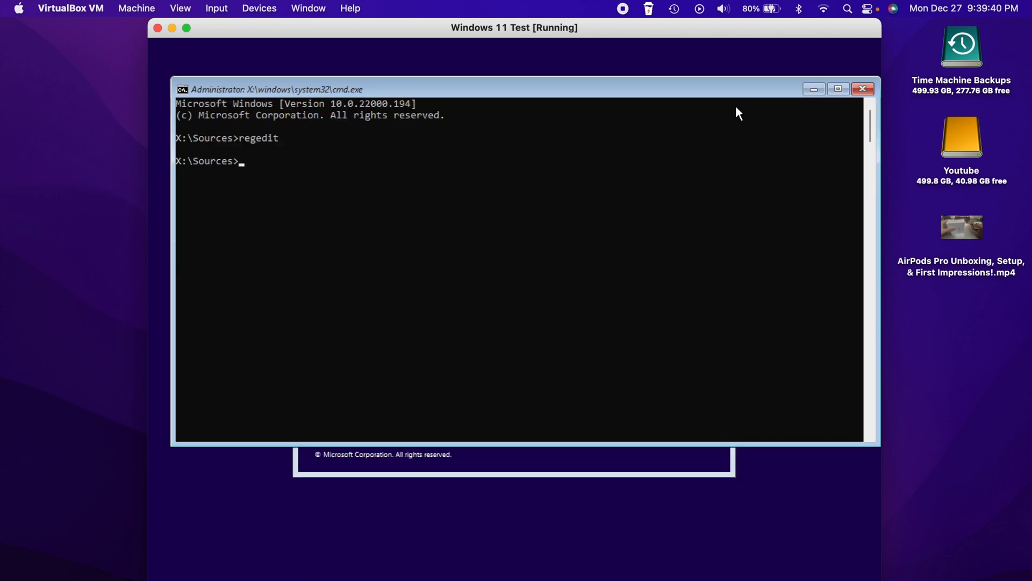
mouse_move(629, 219)
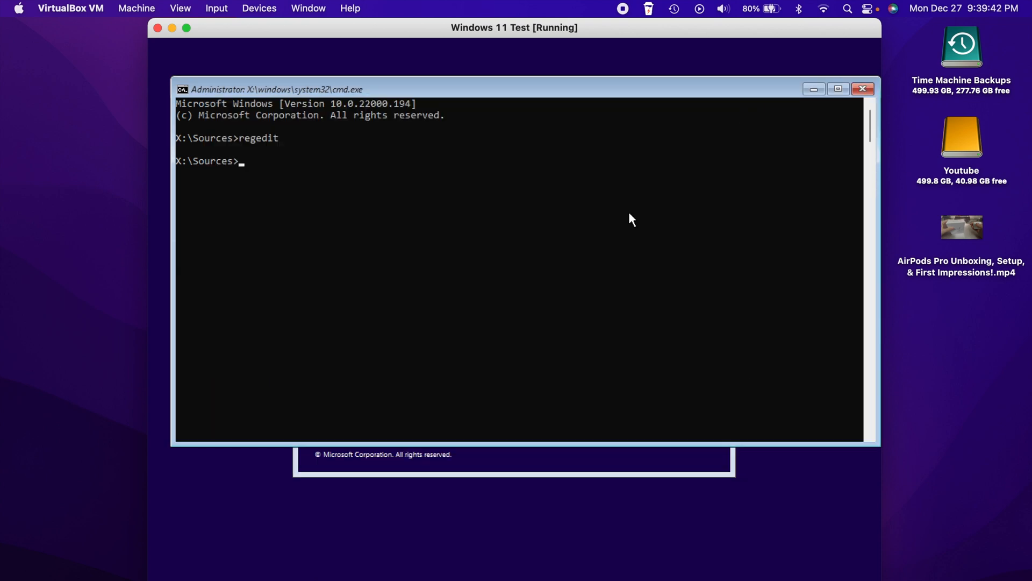
text(exit)
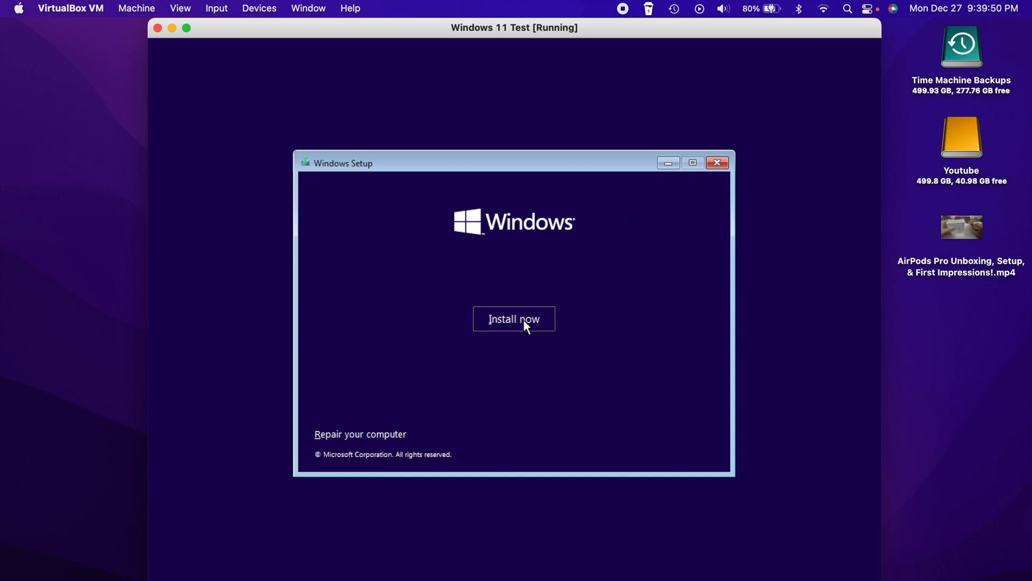
- Begin installation without a product key and select Windows 11 Home
click(514, 319)
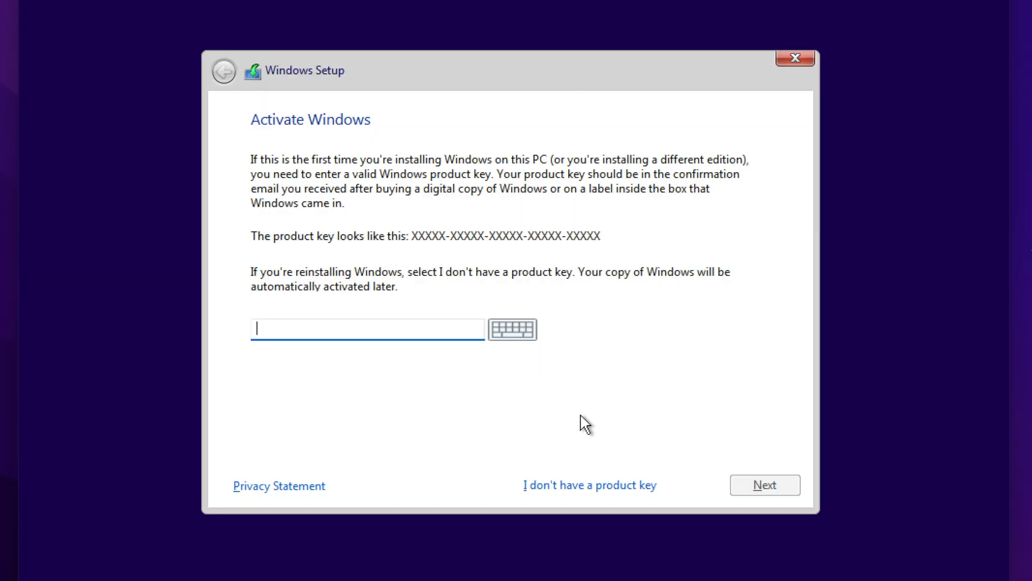
click(589, 485)
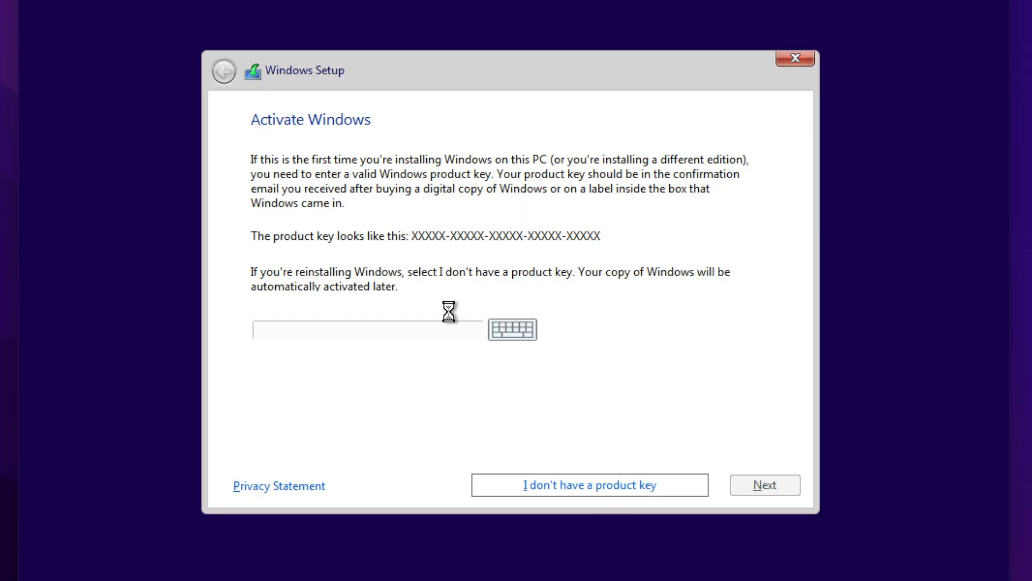
click(588, 484)
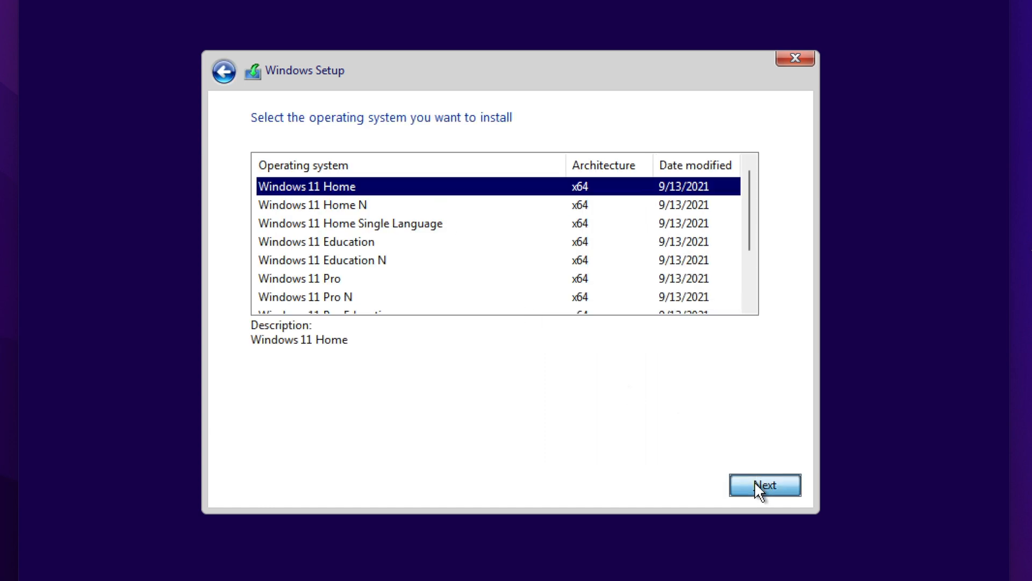
click(764, 485)
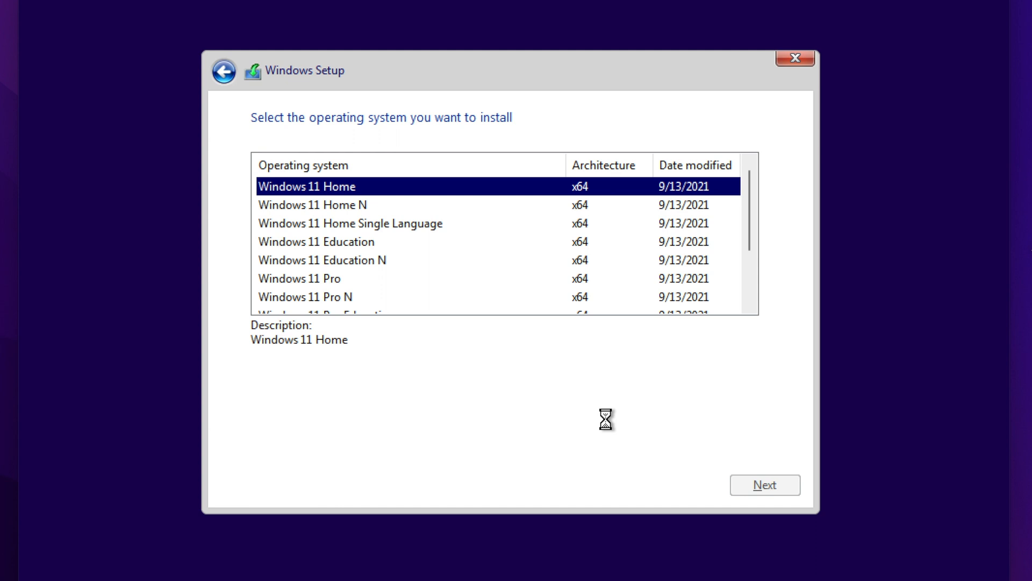
click(764, 485)
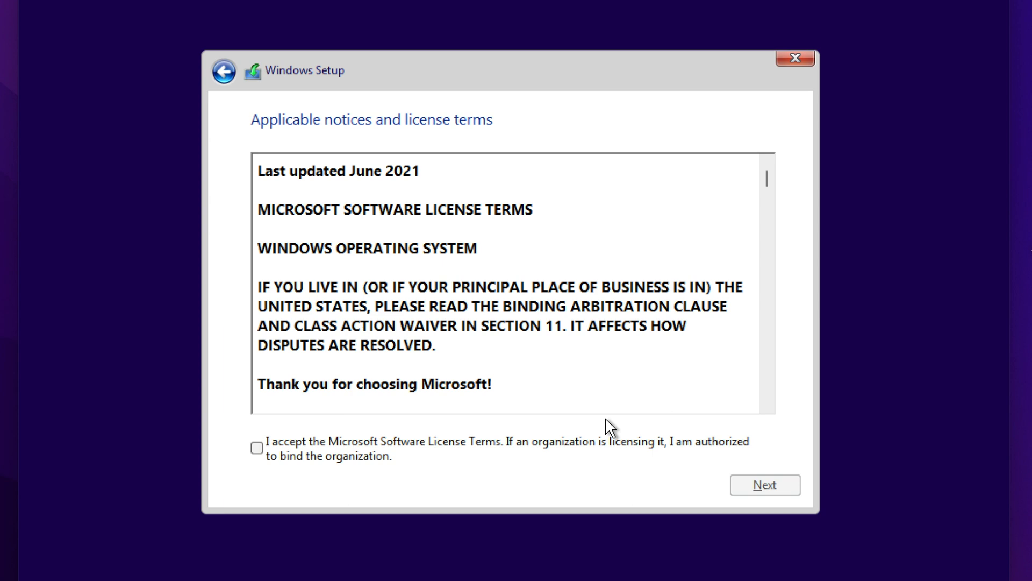
mouse_move(440, 242)
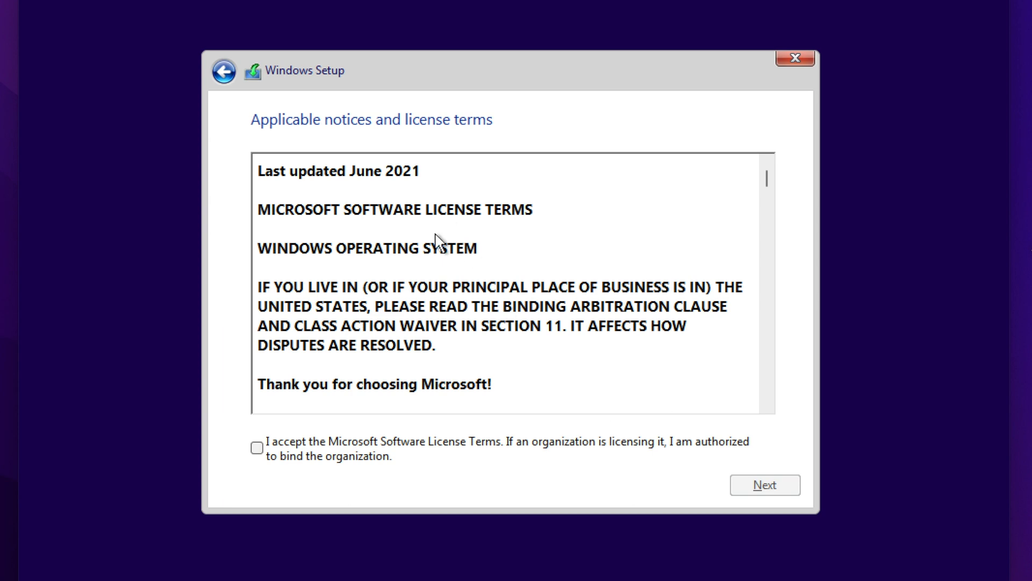
mouse_move(339, 463)
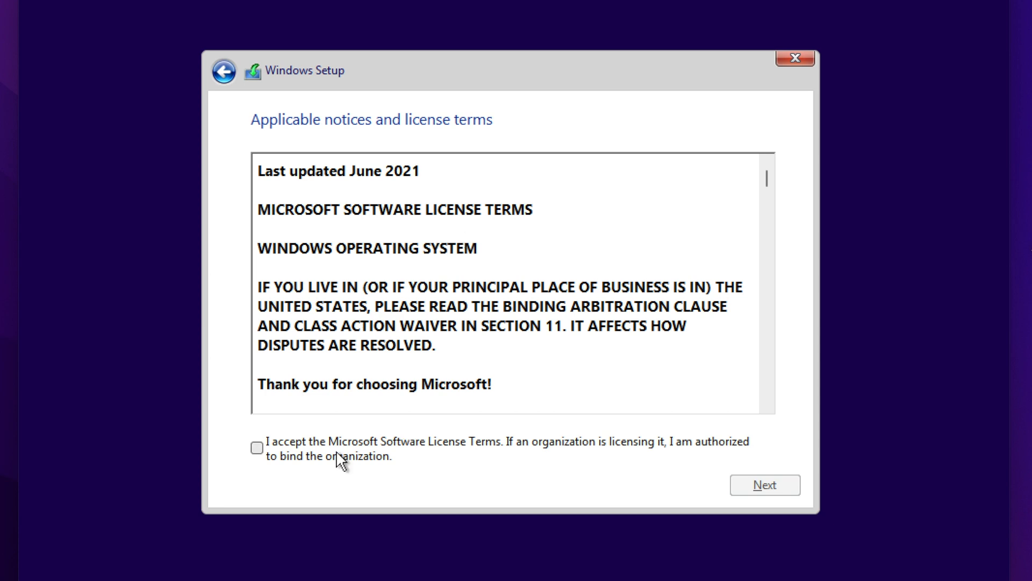
mouse_move(332, 472)
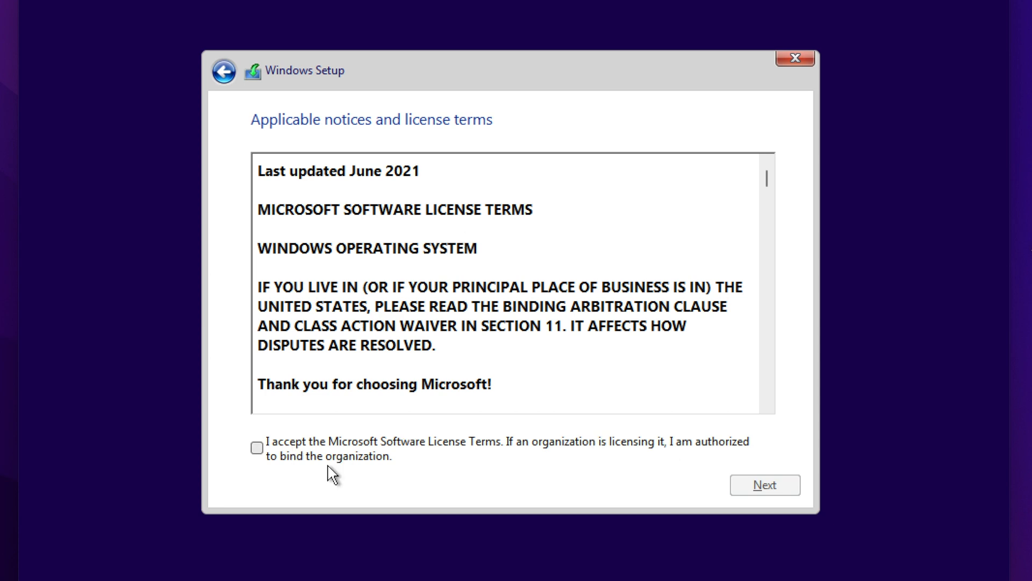
- Accept the license and custom-install Windows onto Drive 0's 64 GB unallocated space
click(257, 448)
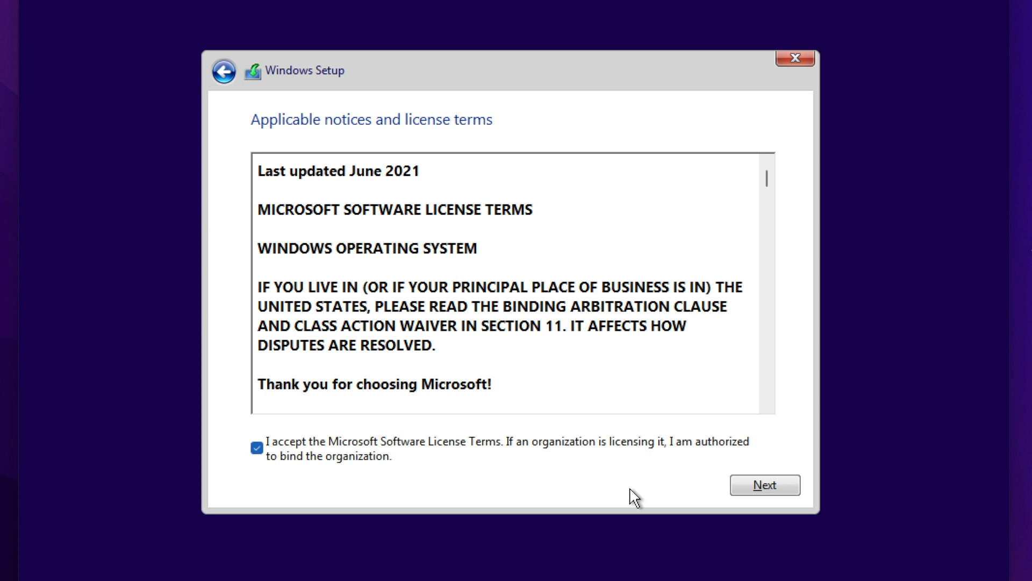
mouse_move(455, 254)
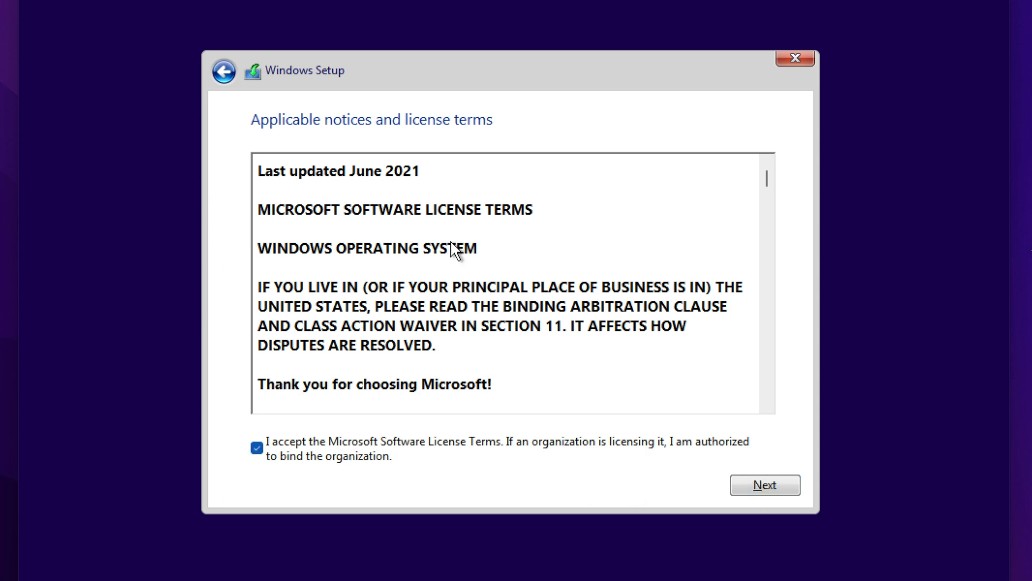
click(765, 485)
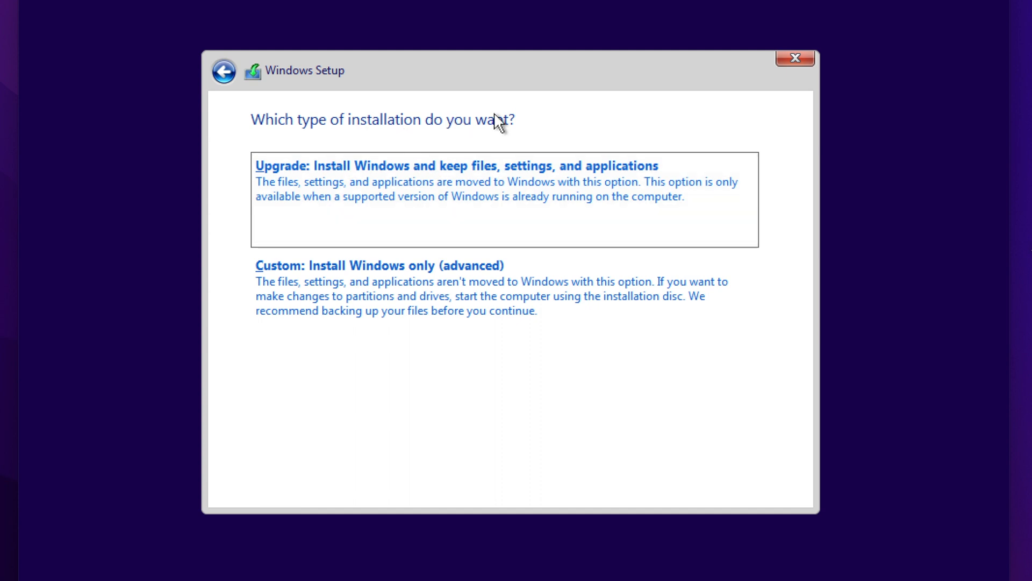
click(379, 265)
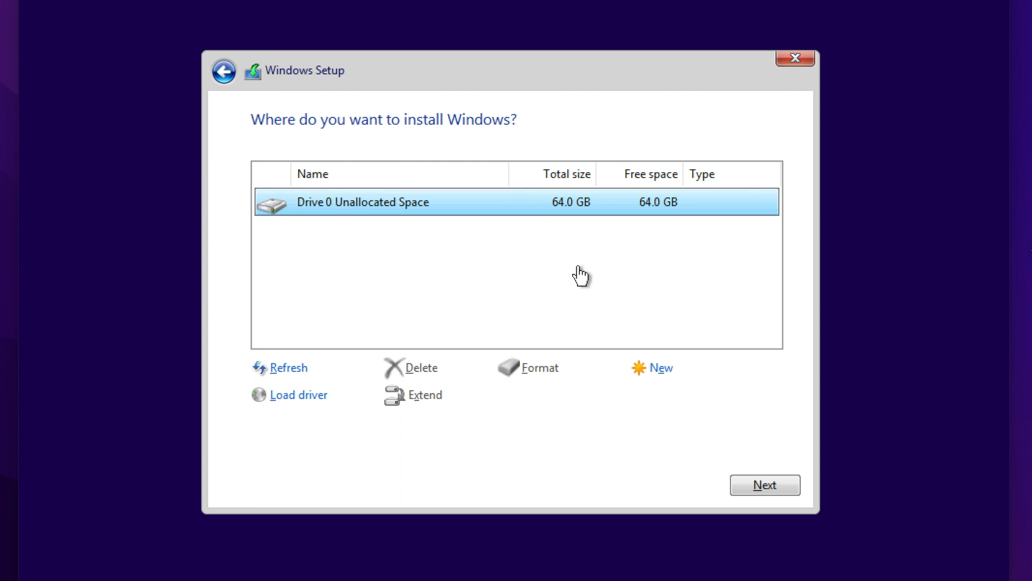
click(765, 484)
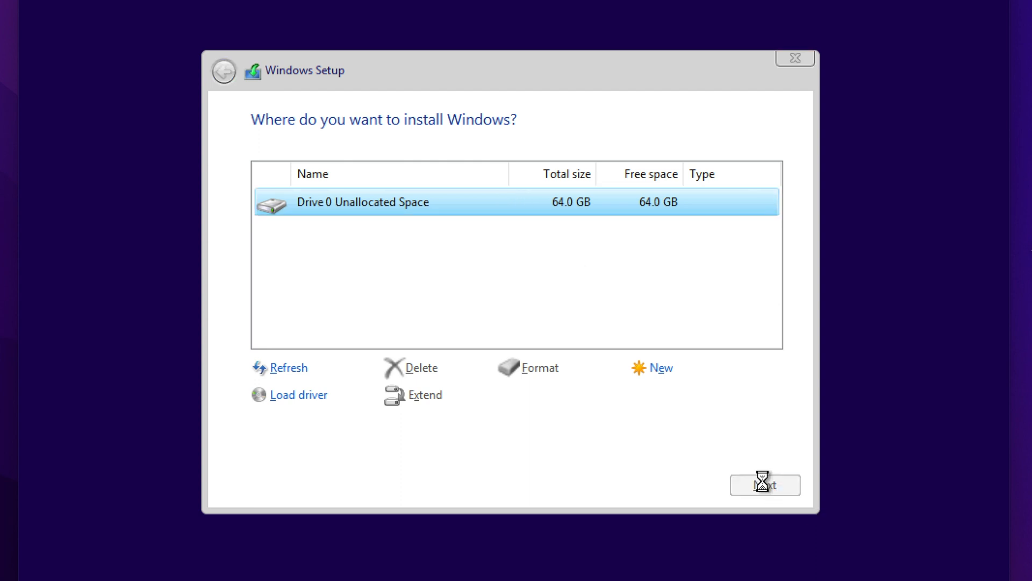
click(765, 485)
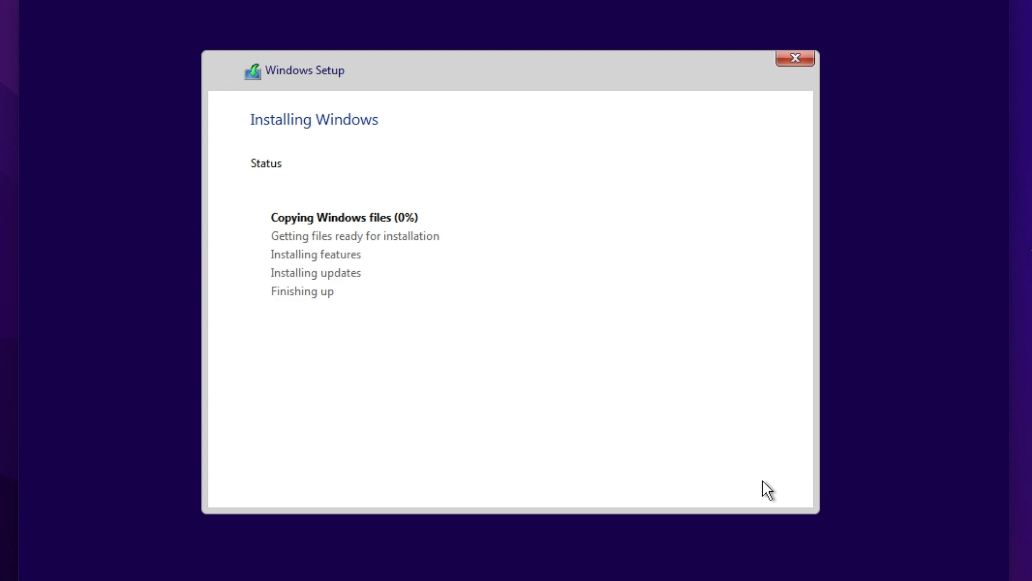